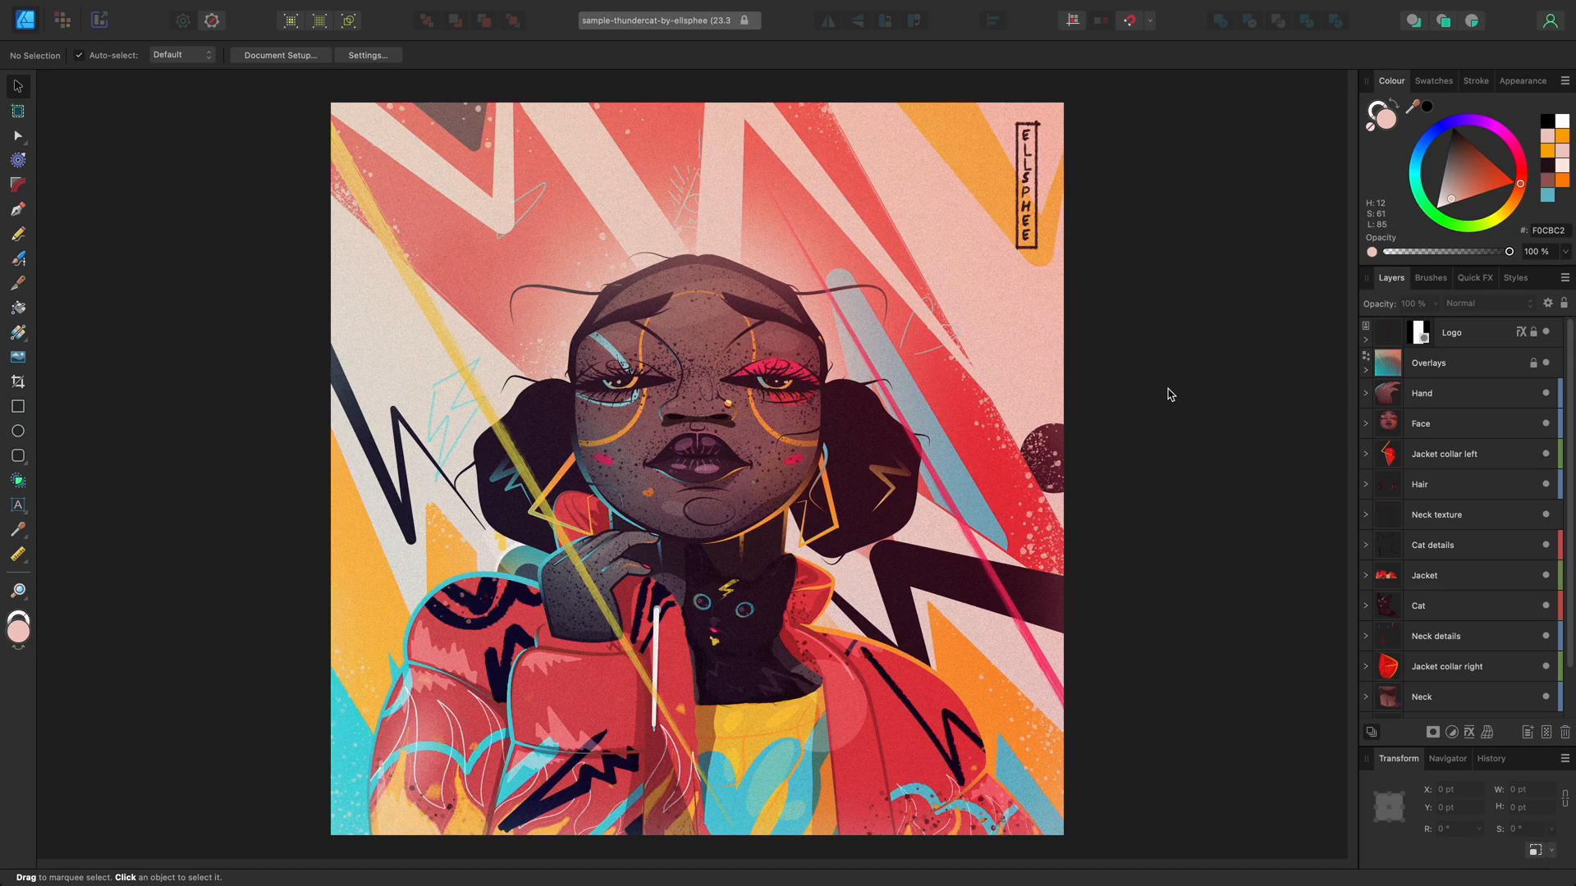
{"action": "mouse_move", "coordinate": [1335, 691]}
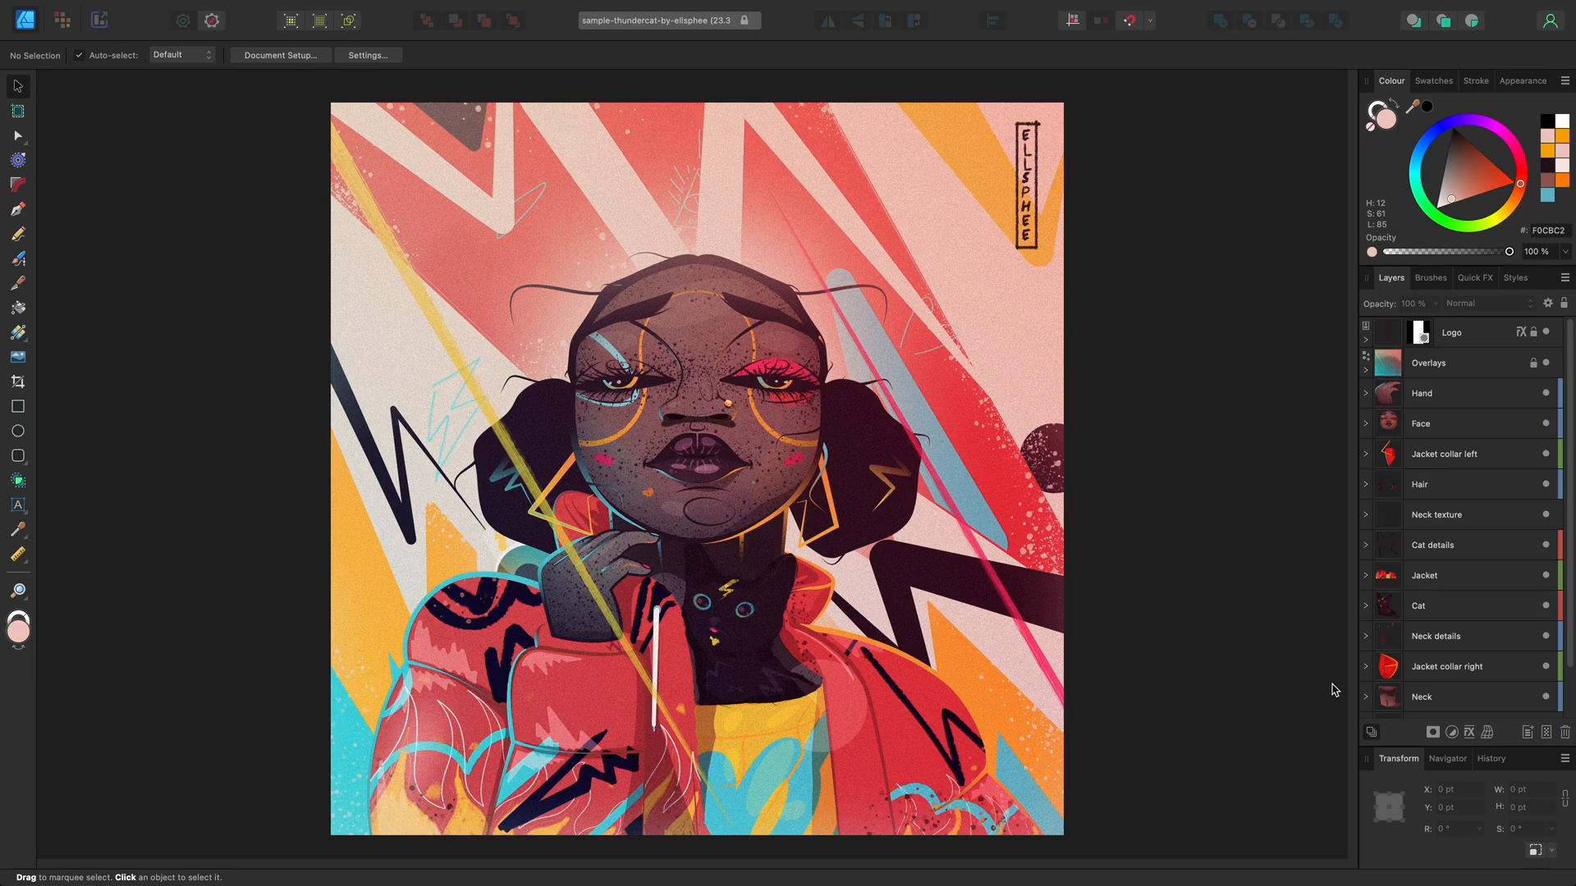
- Show the Navigator panel with its thumbnail of the whole portrait illustration
{"action": "left_click", "coordinate": [1446, 699]}
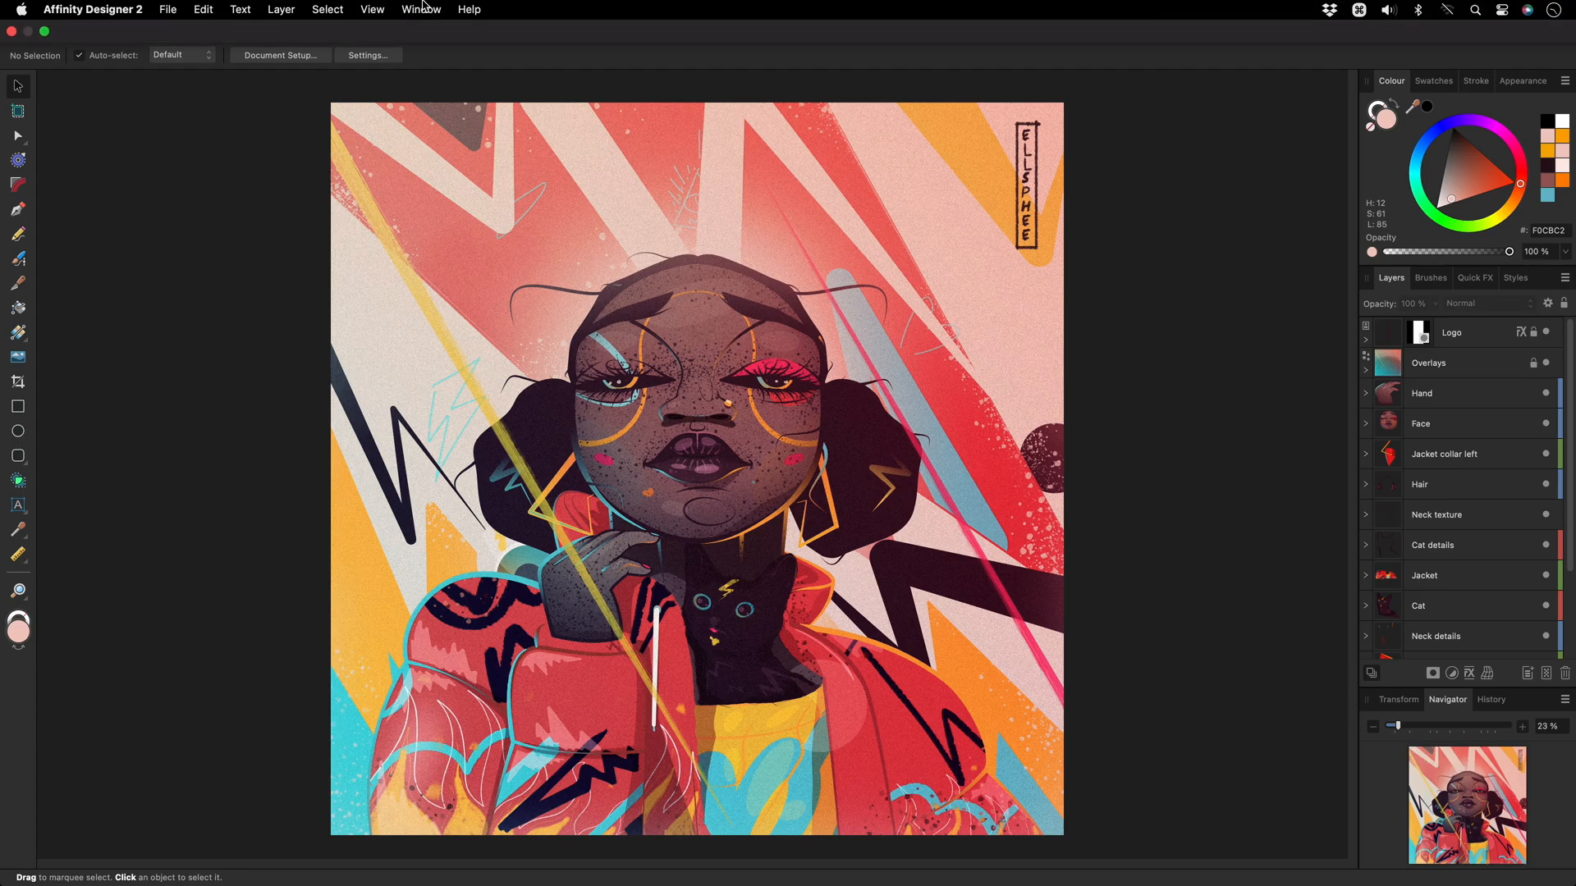
{"action": "left_click", "coordinate": [421, 10]}
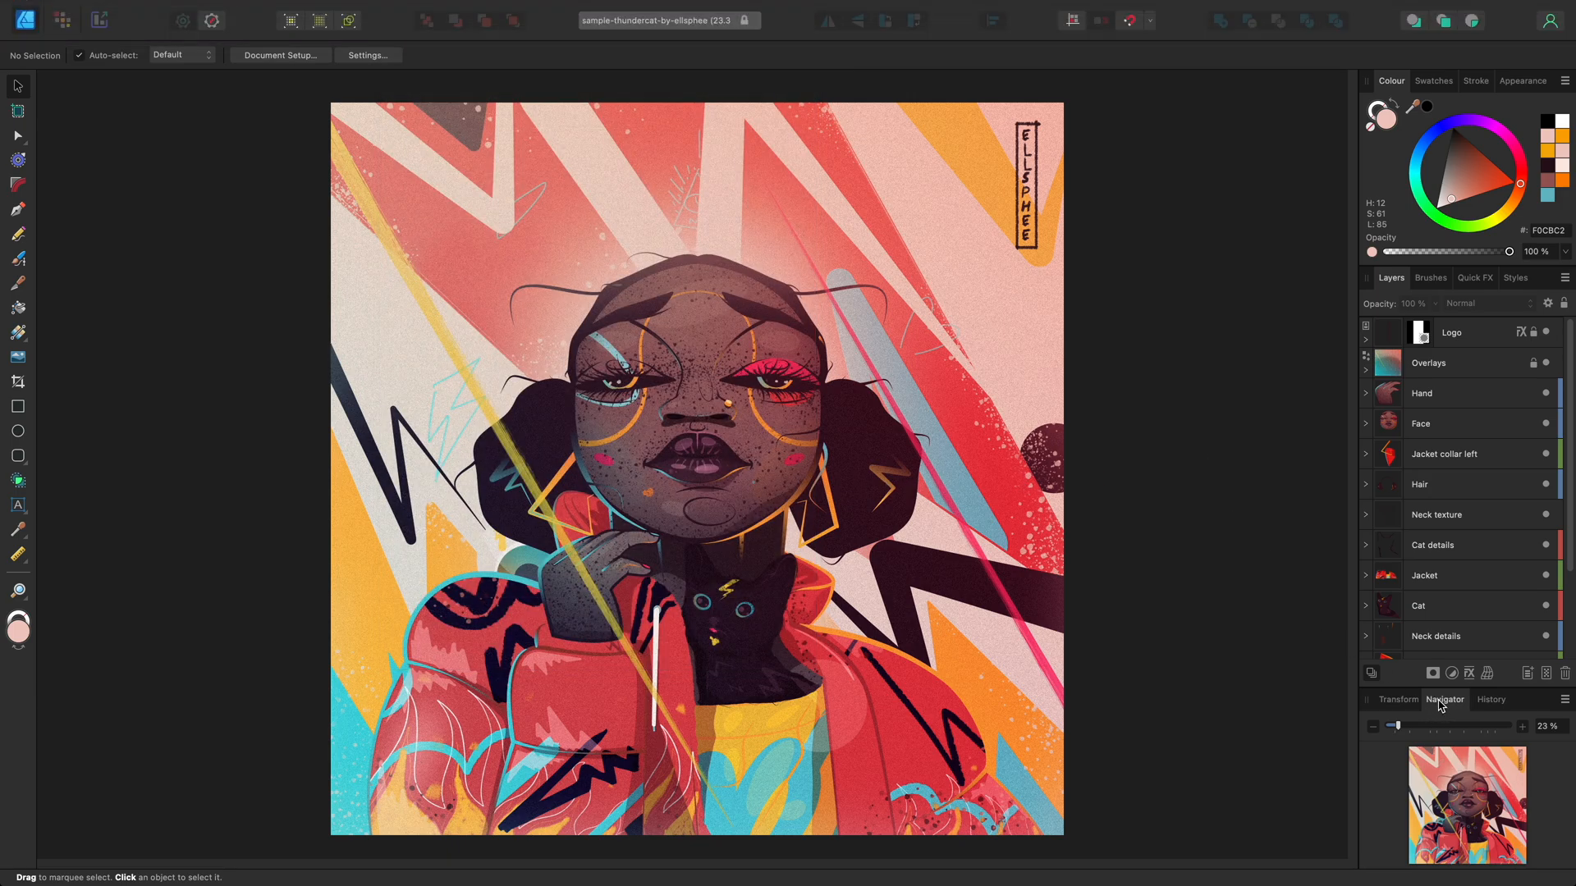
- Float and enlarge the Navigator, then zoom in close on the portrait's lips toward 200%
{"action": "left_click", "coordinate": [1444, 699]}
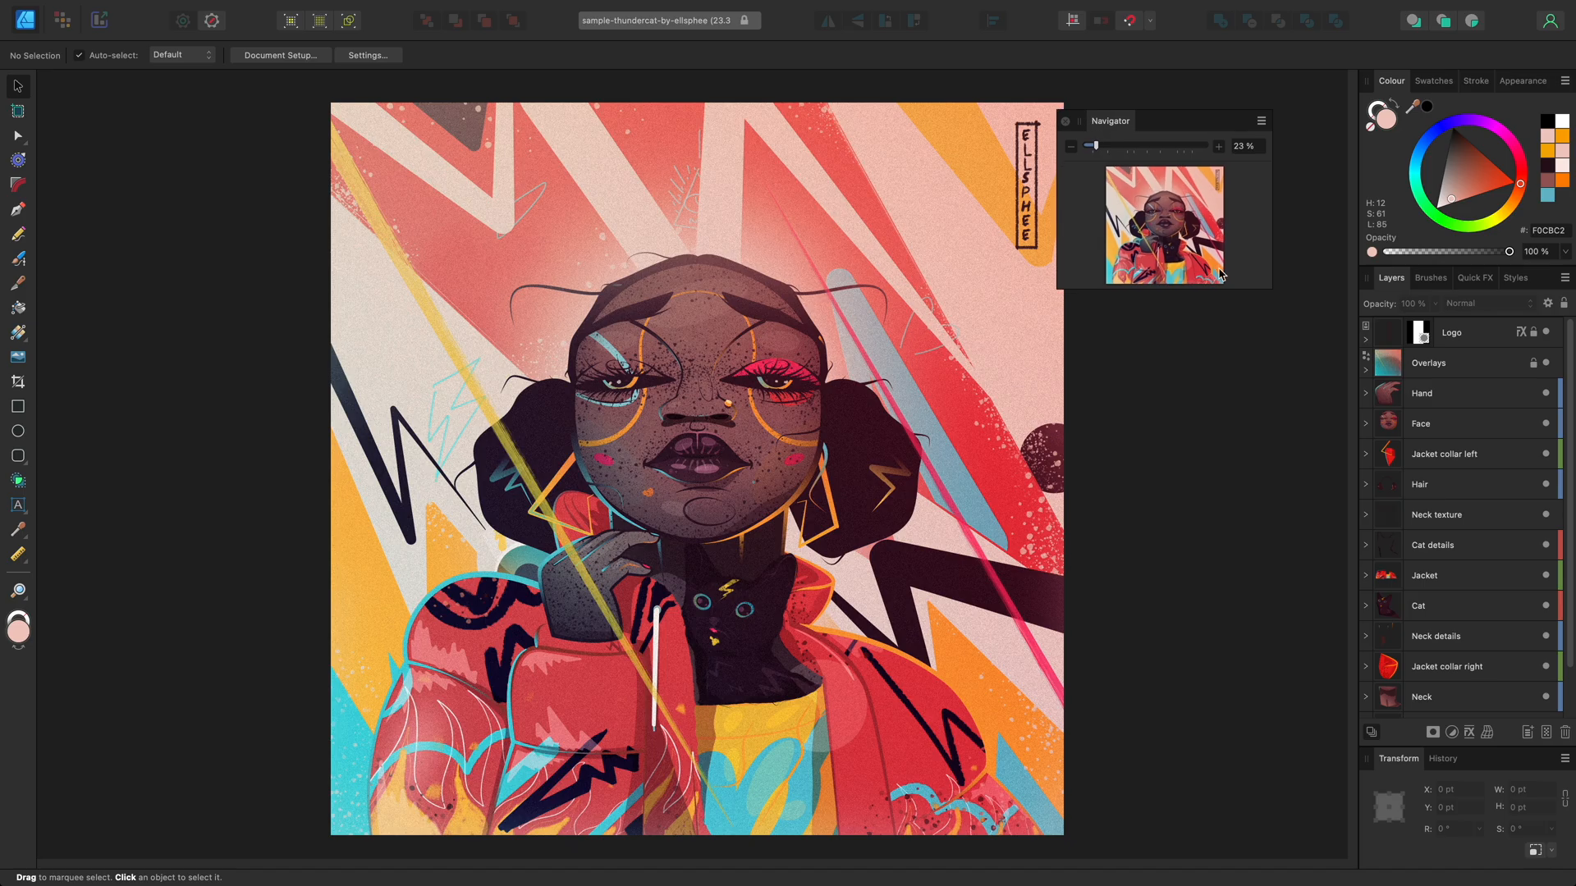
{"action": "mouse_move", "coordinate": [1249, 290]}
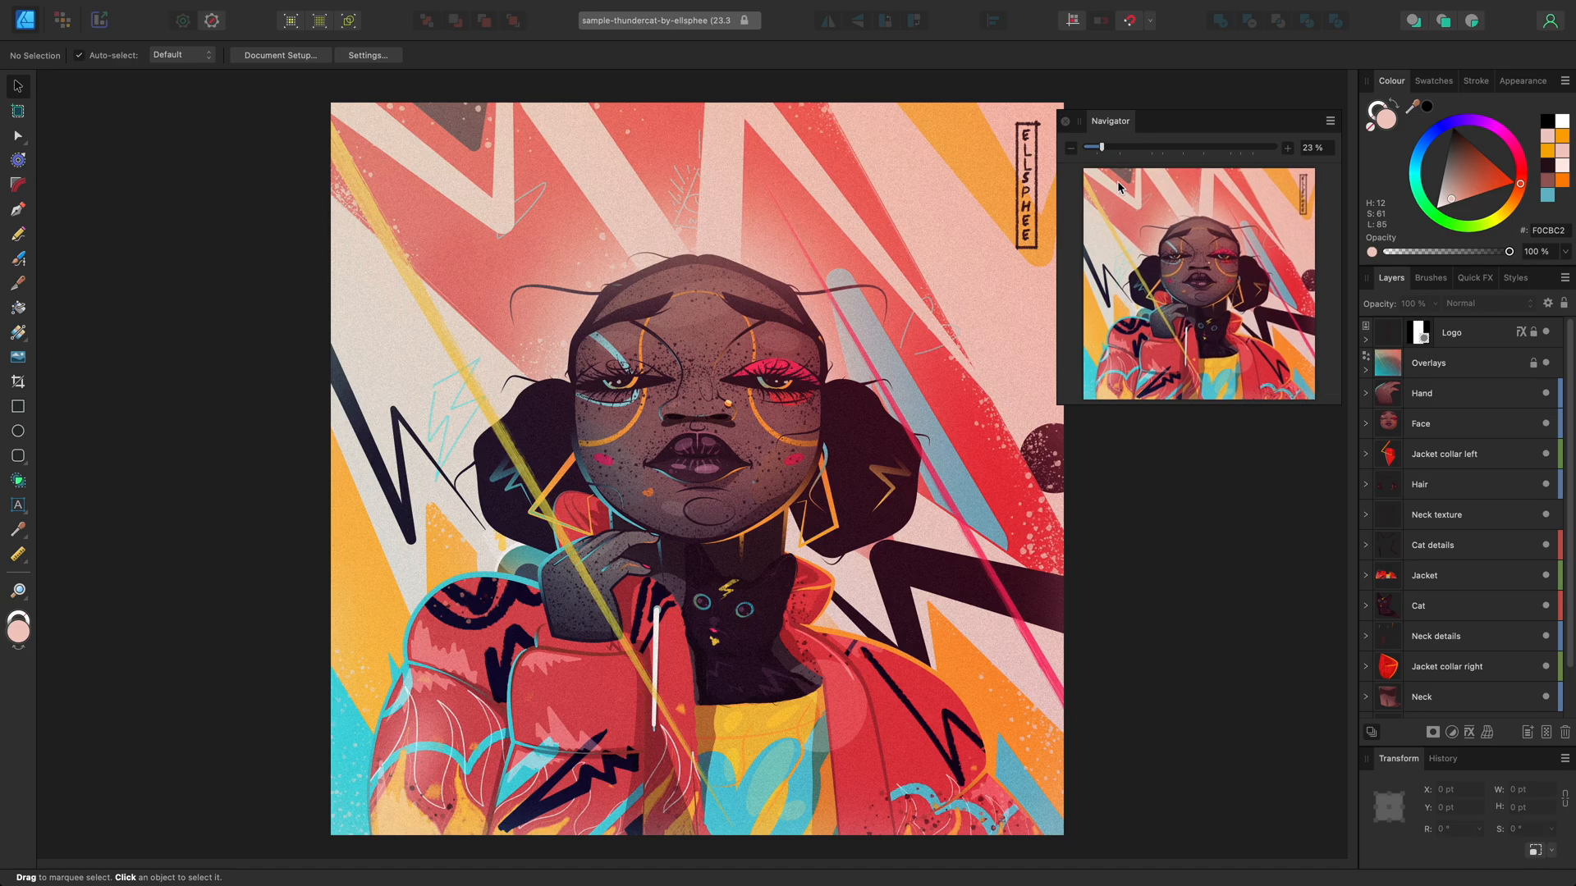
{"action": "left_click_drag", "start_coordinate": [1095, 146], "coordinate": [1140, 146]}
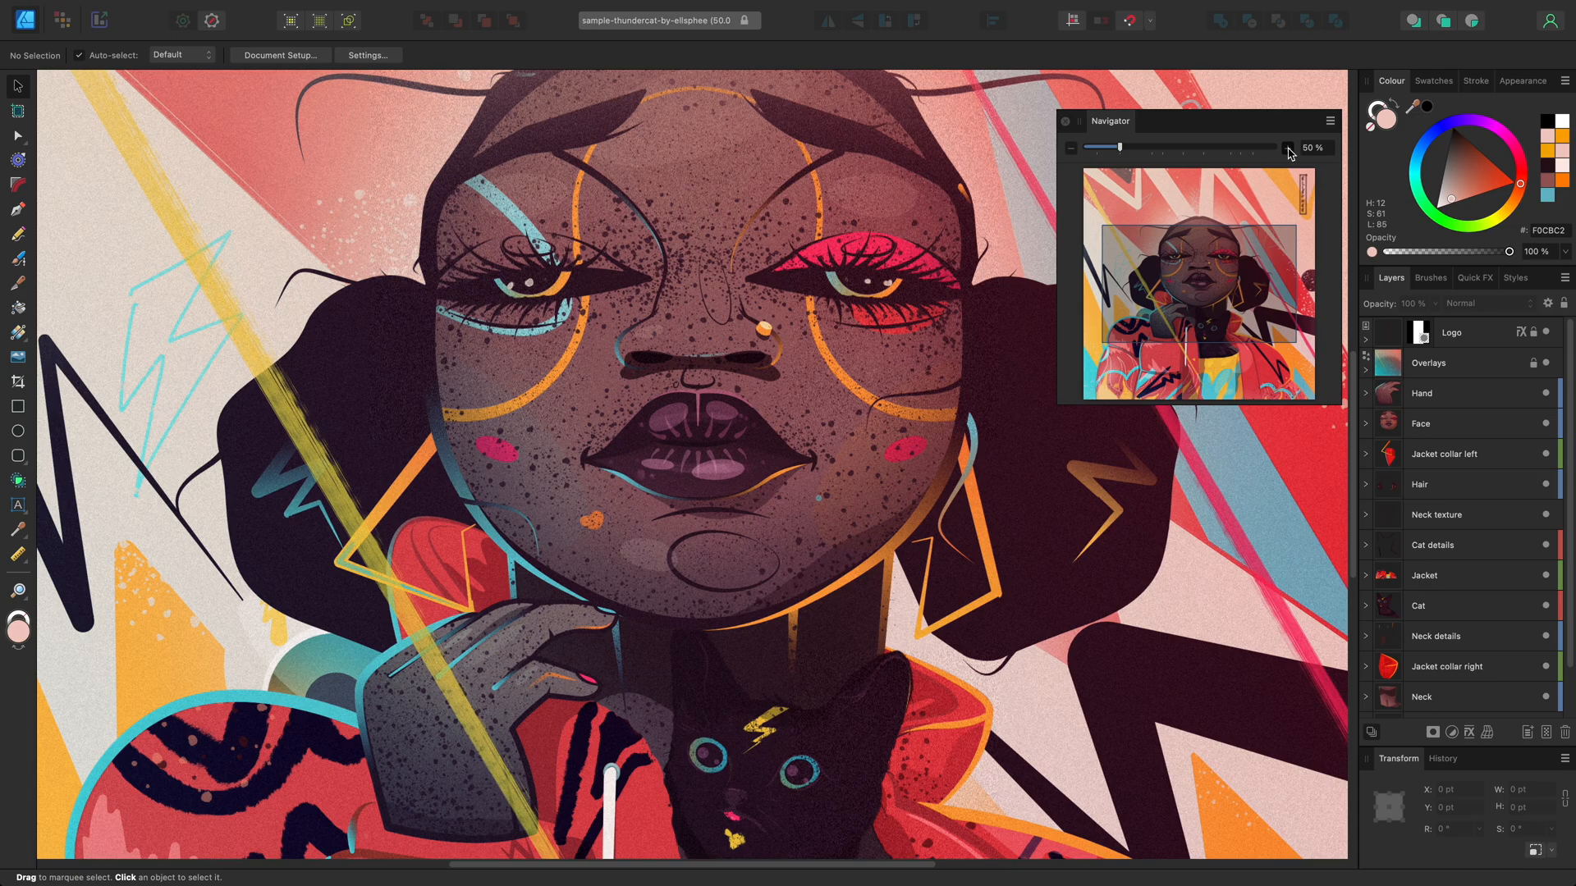
{"action": "left_click_drag", "start_coordinate": [1111, 146], "coordinate": [1231, 146]}
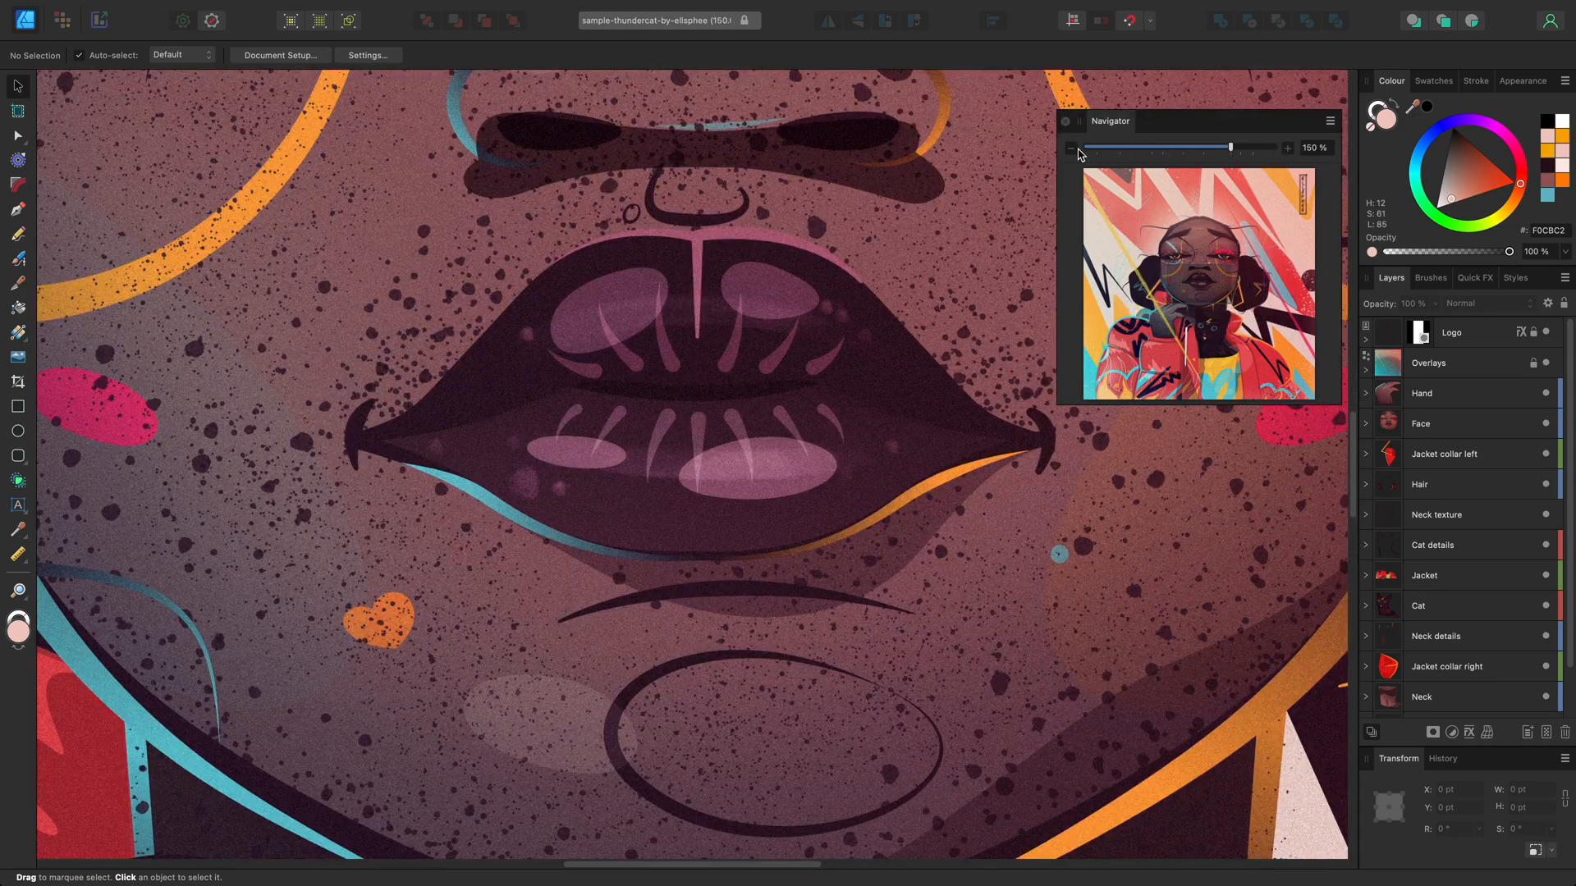
{"action": "left_click_drag", "start_coordinate": [1229, 148], "coordinate": [1203, 148]}
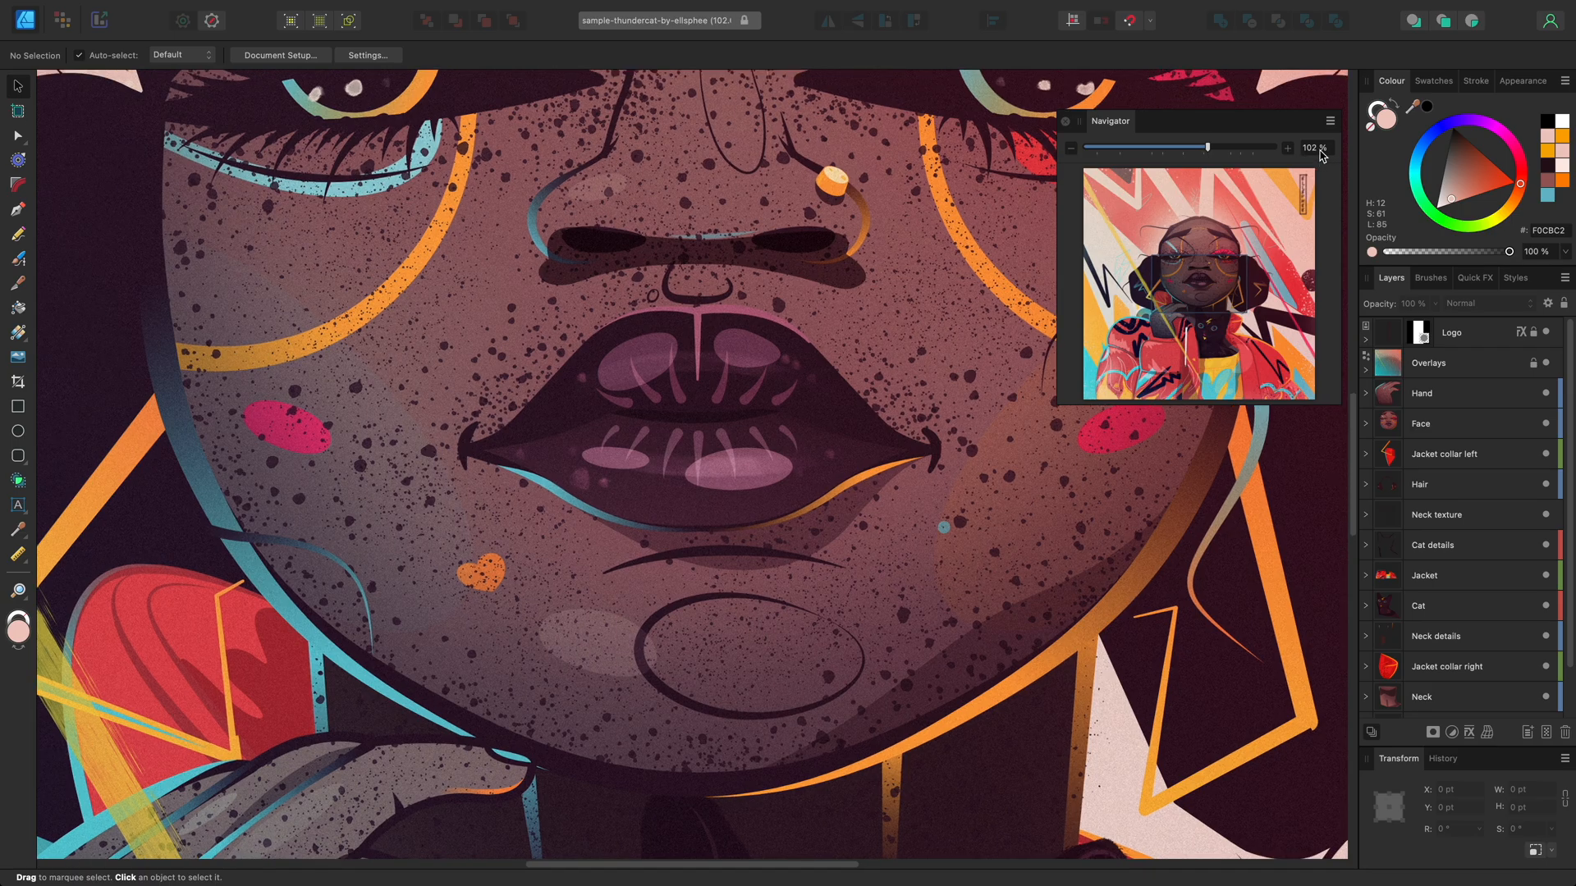
{"action": "left_click", "coordinate": [1287, 148]}
{"action": "type", "text": "200"}
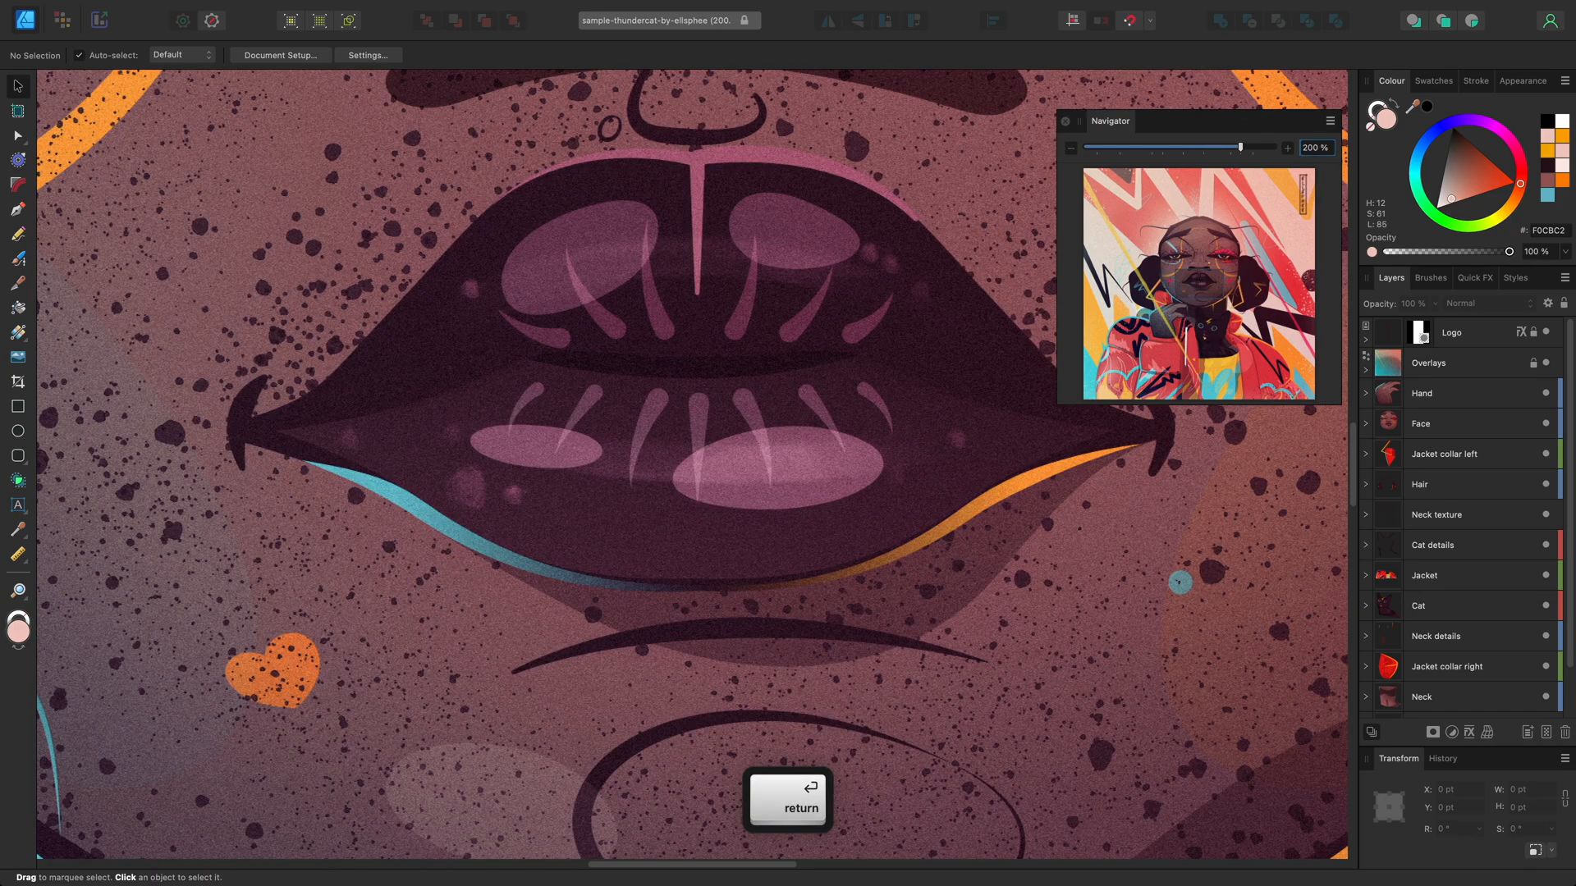
- Apply the 200% zoom, move the view to the cat's face, and reach the view point options
{"action": "key", "text": "Return"}
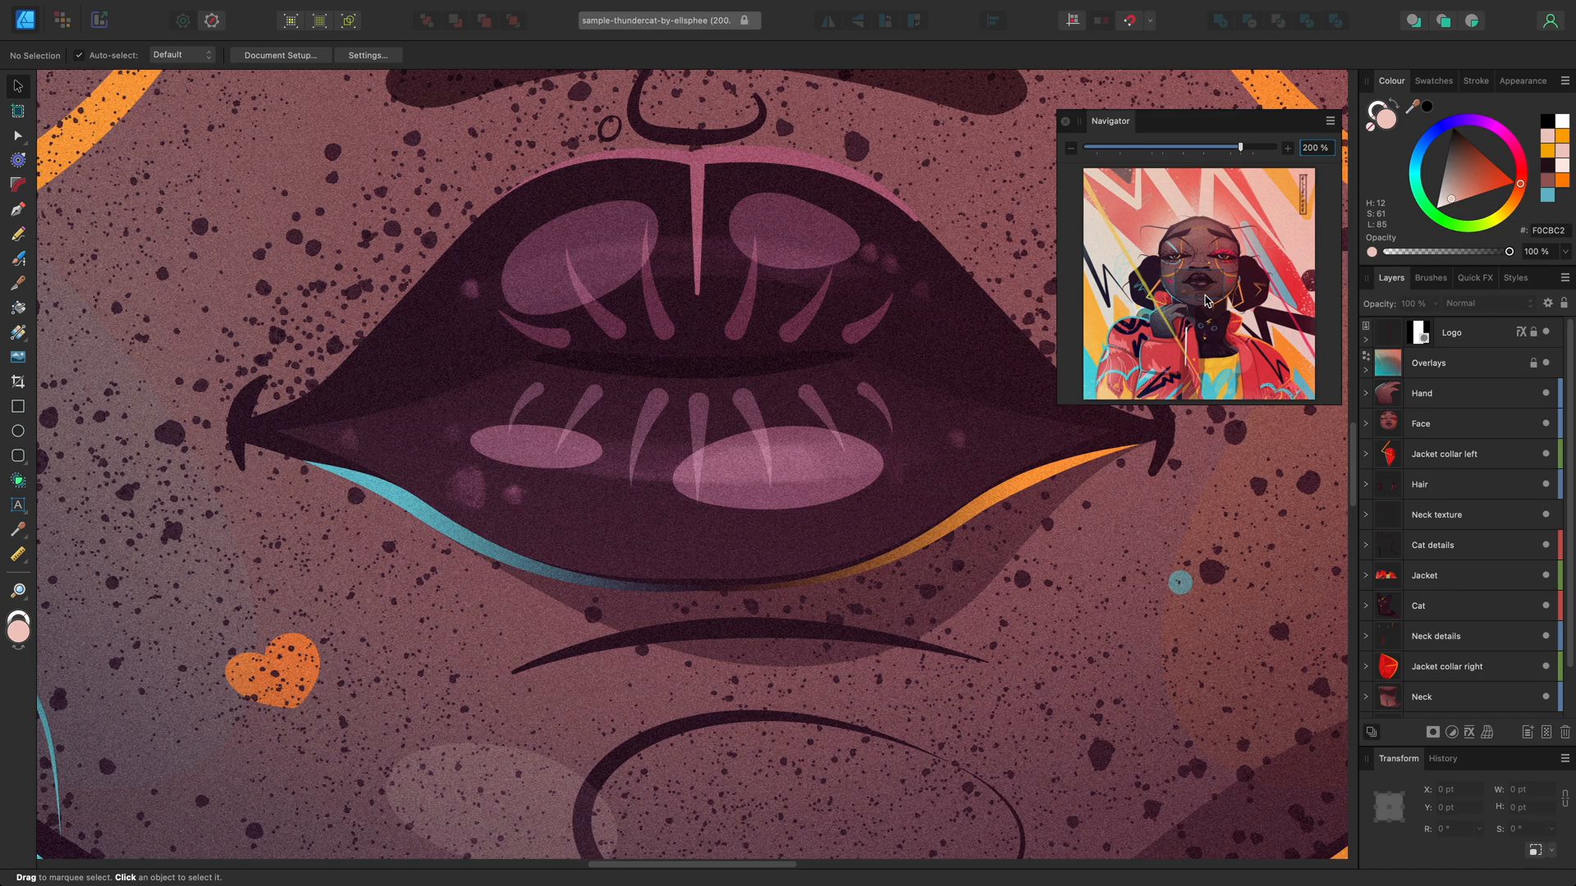
{"action": "scroll", "scroll_direction": "down", "scroll_amount": 3}
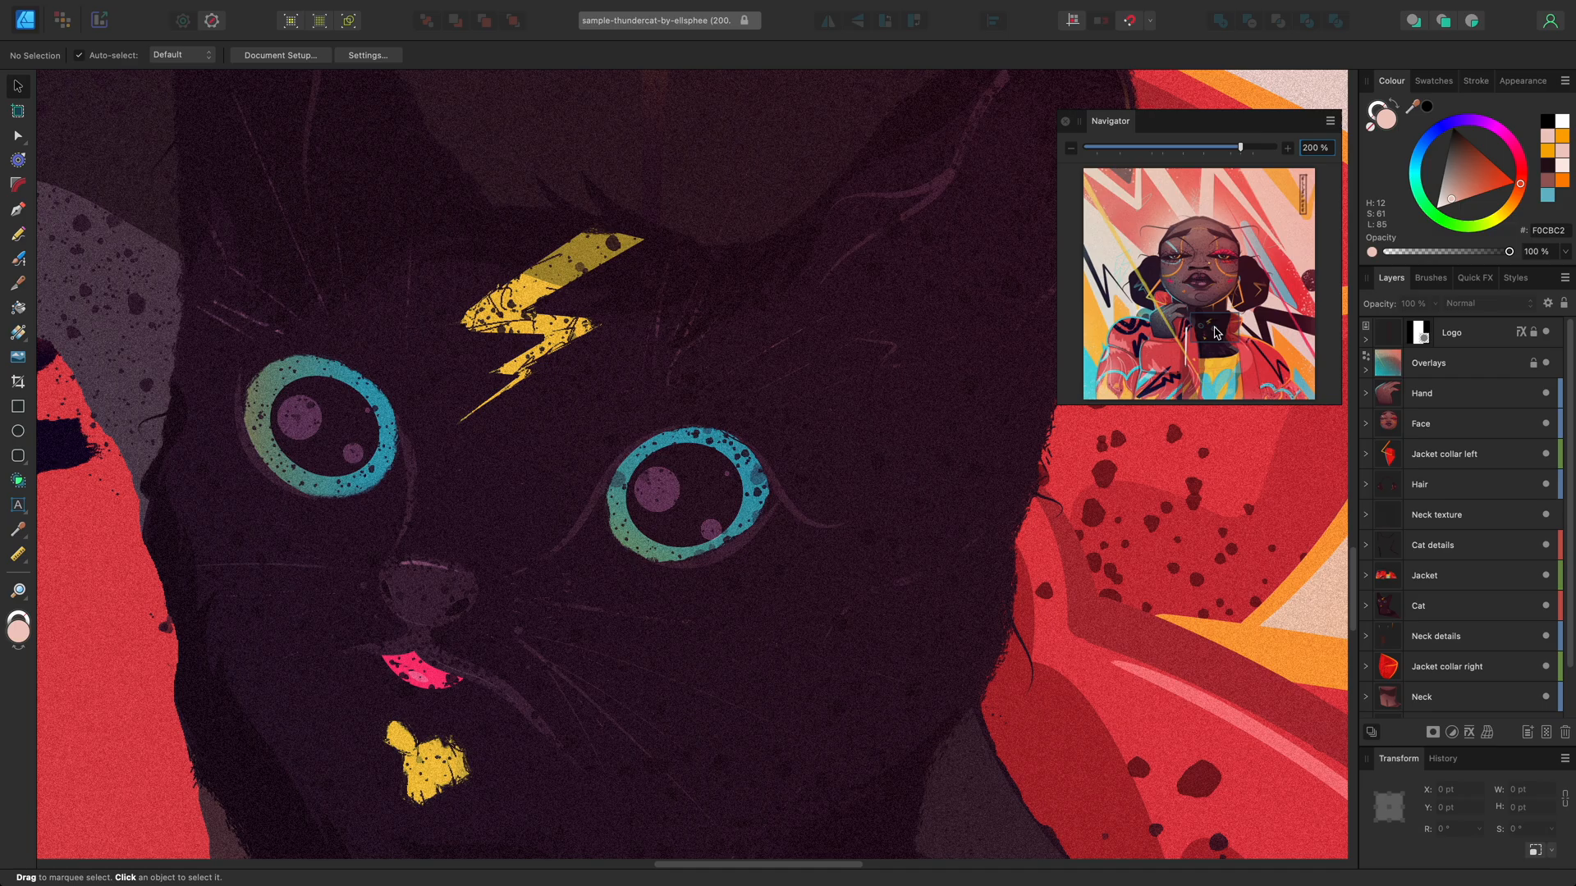
{"action": "left_click", "coordinate": [1328, 120]}
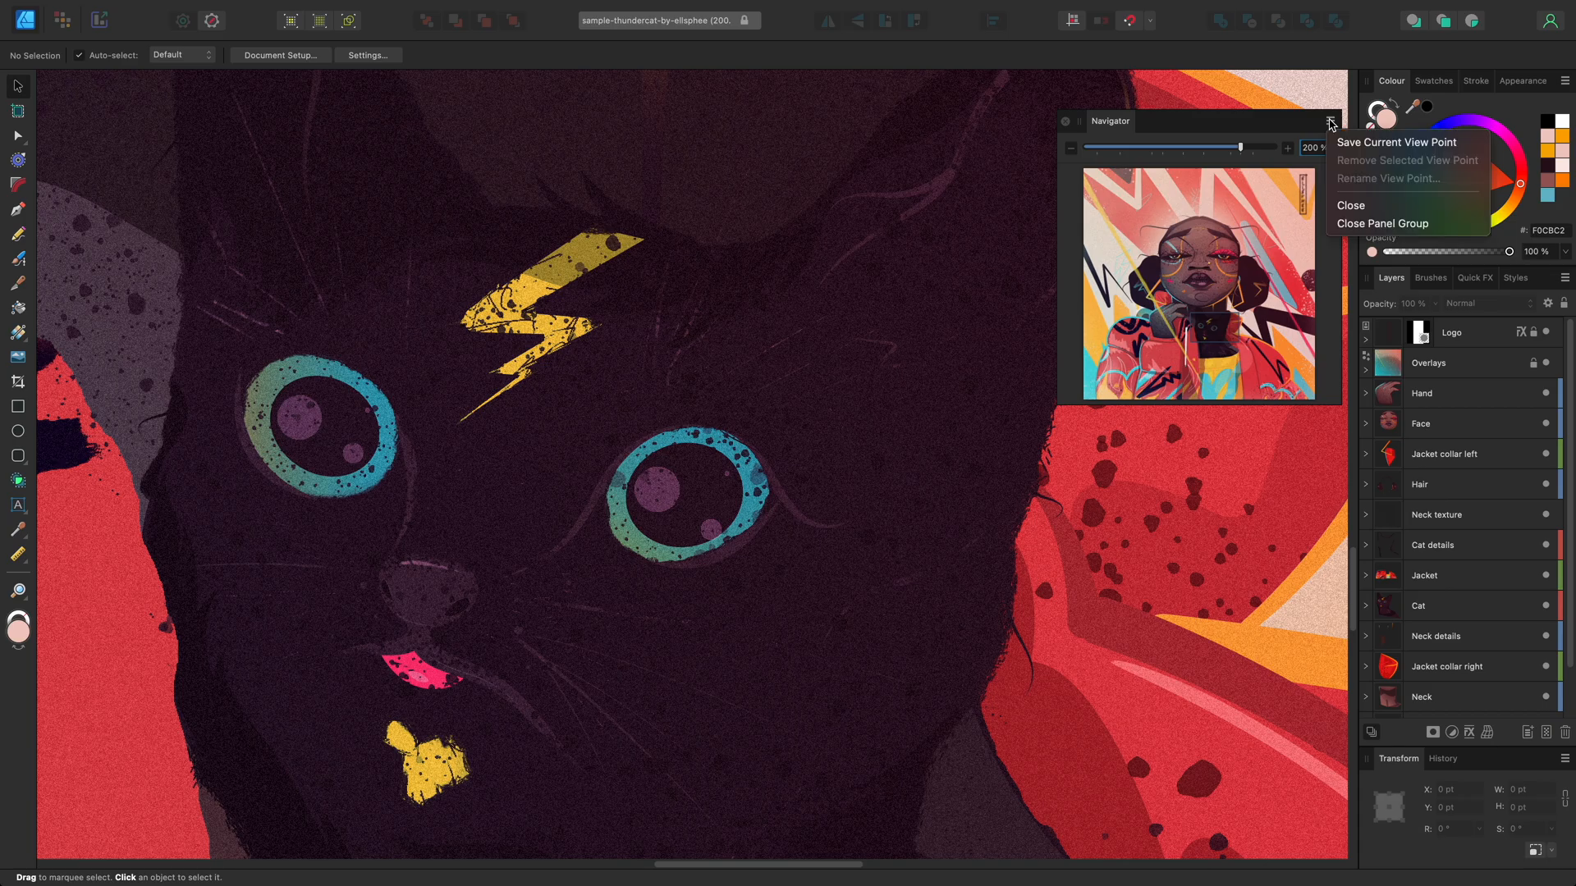
{"action": "mouse_move", "coordinate": [1395, 143]}
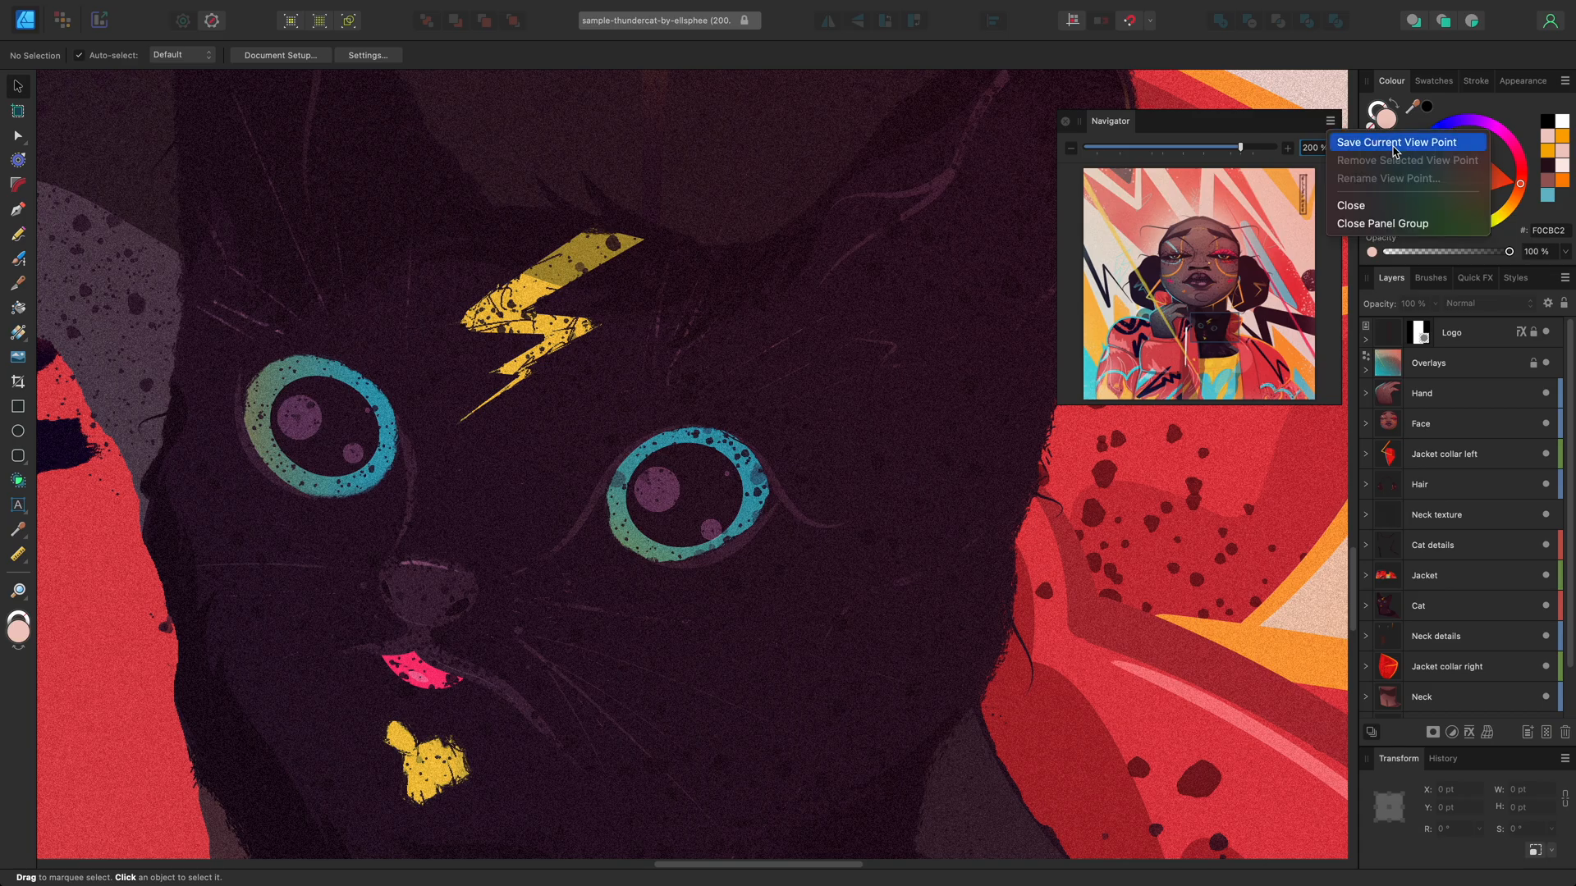
- Save the close-ups as view points and return to View Point 1 on the cat's face
{"action": "left_click", "coordinate": [1396, 141]}
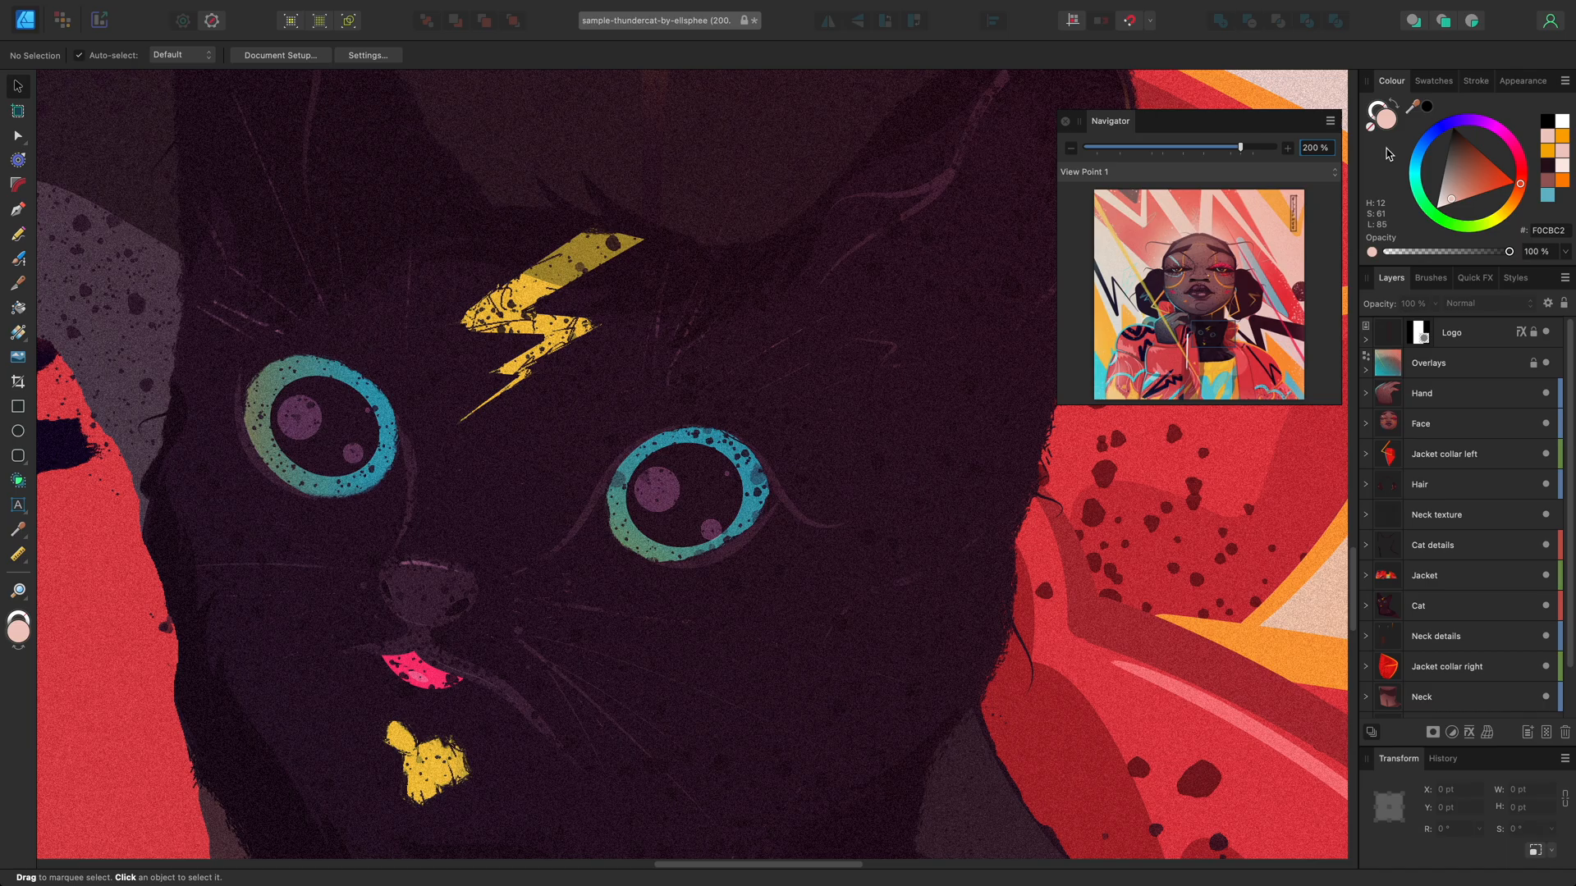
{"action": "mouse_move", "coordinate": [1272, 181]}
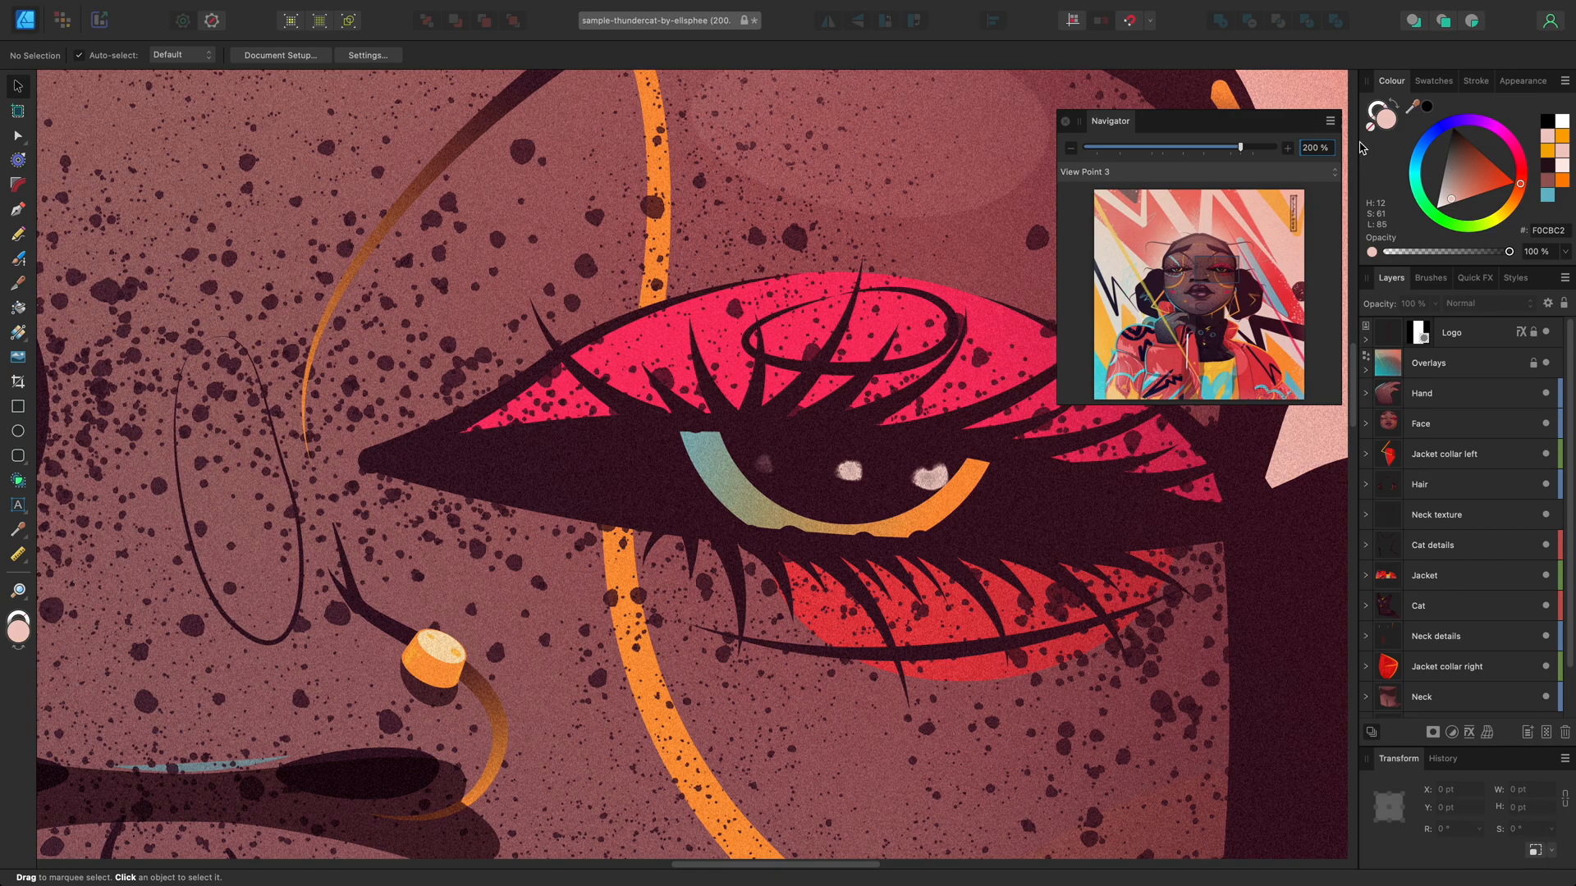
{"action": "mouse_move", "coordinate": [1274, 252]}
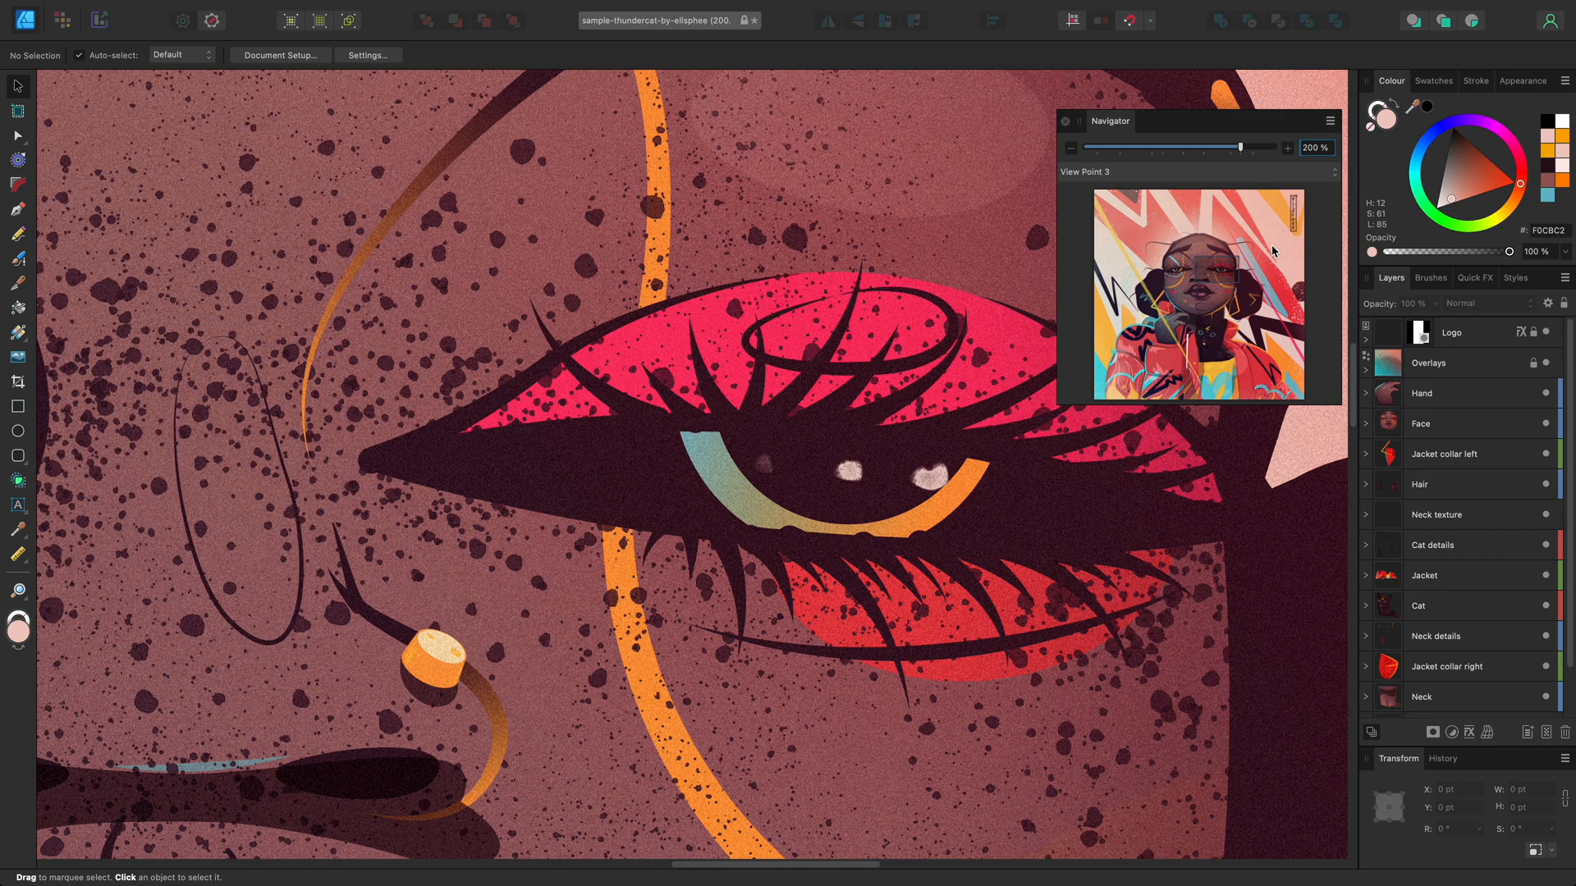
{"action": "left_click", "coordinate": [1085, 170]}
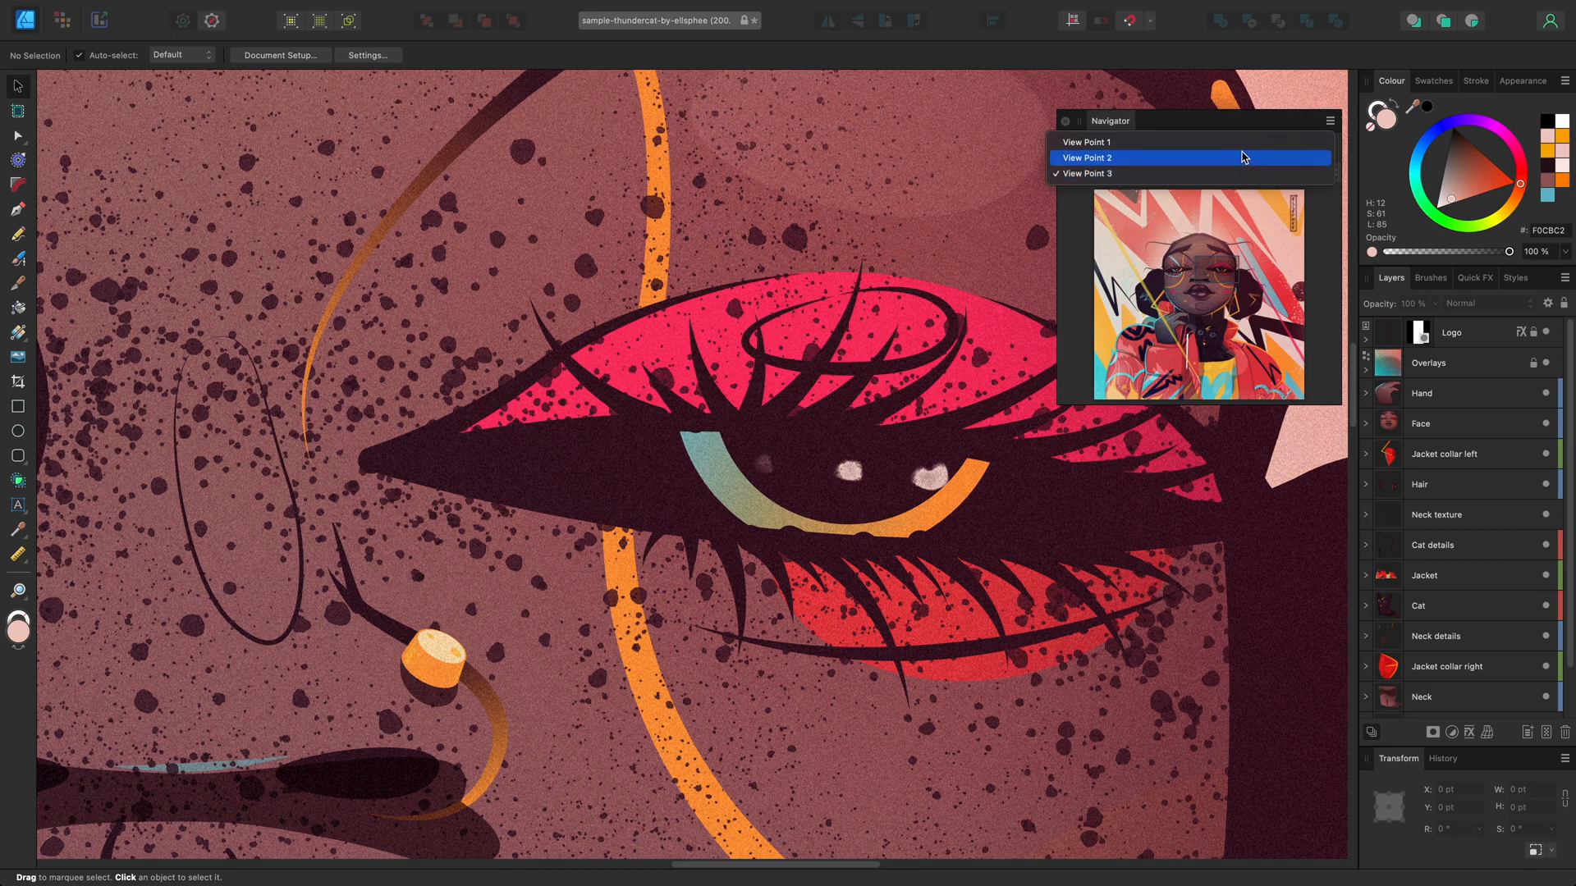
{"action": "left_click", "coordinate": [1087, 141]}
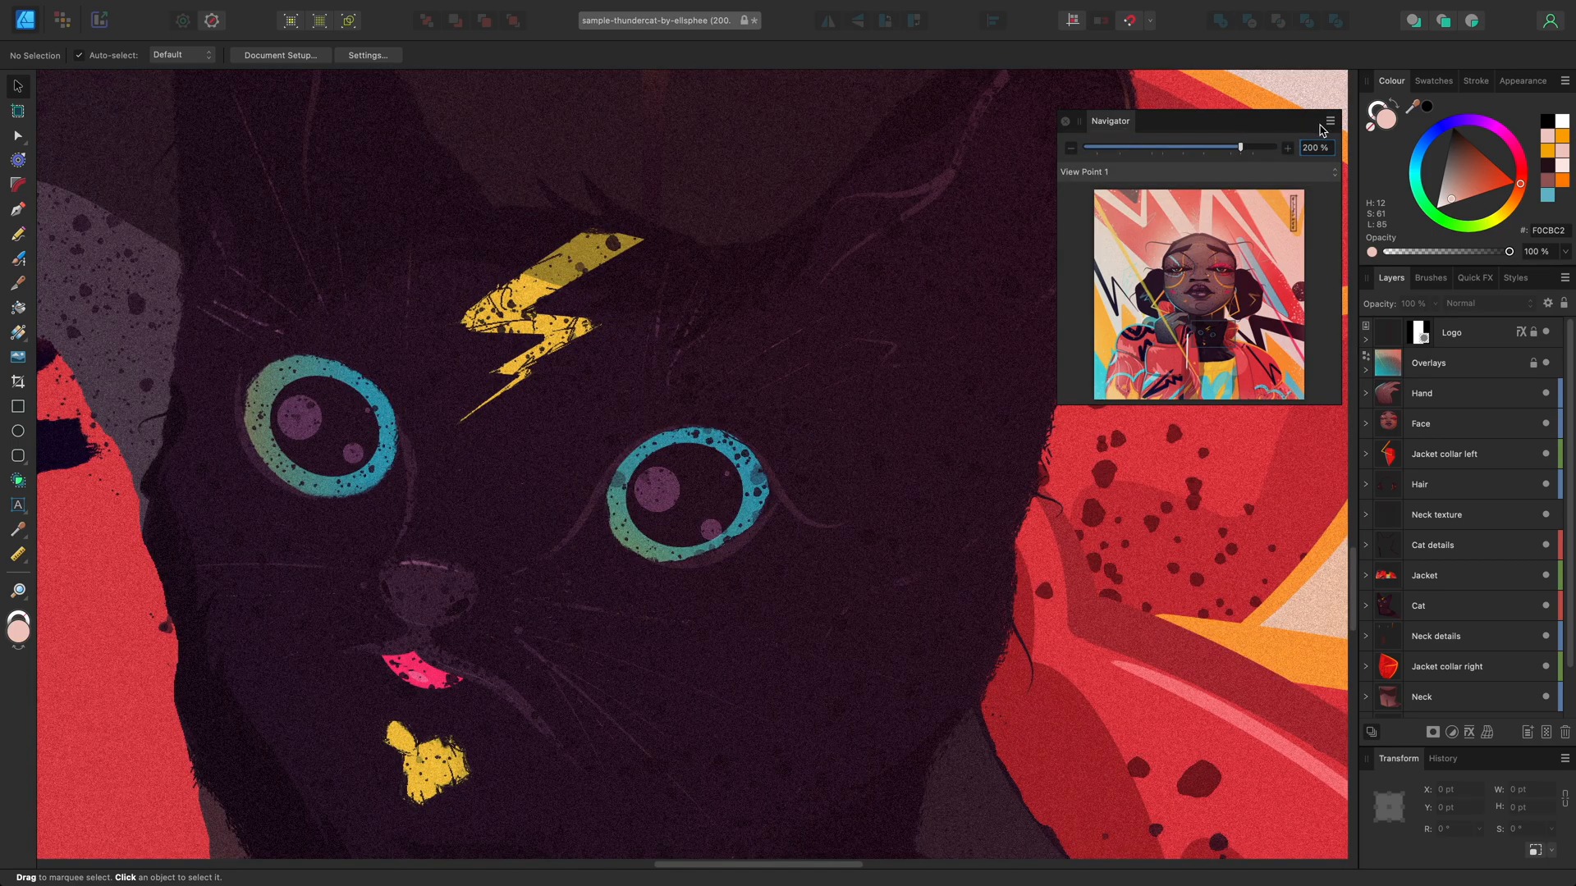
- Rename View Point 1 to 'Cat'
{"action": "left_click", "coordinate": [1330, 120]}
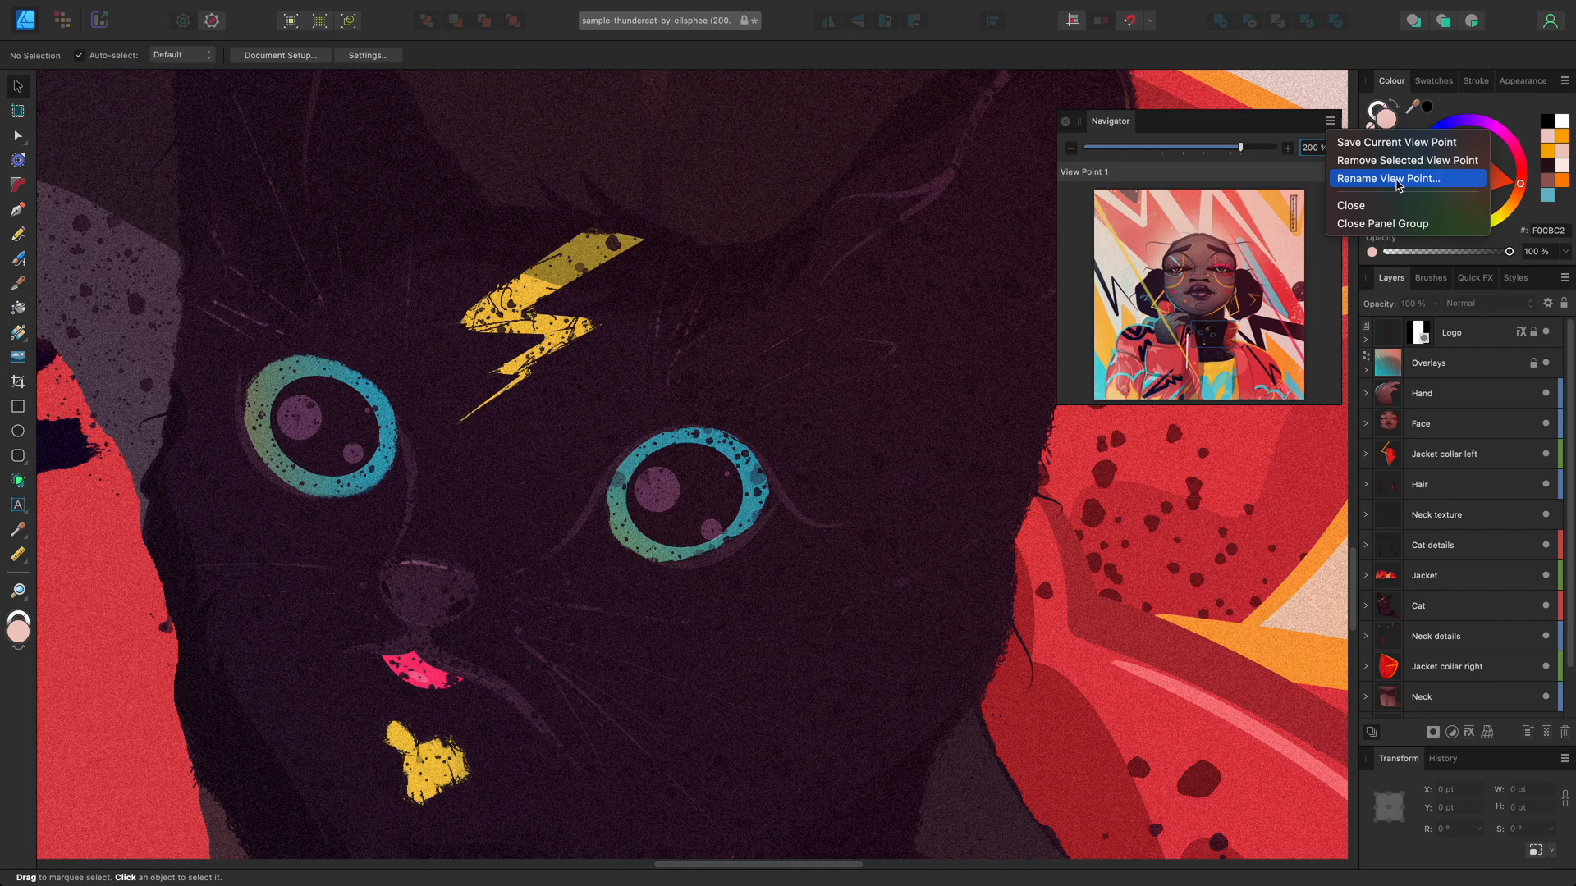
{"action": "left_click", "coordinate": [1390, 177]}
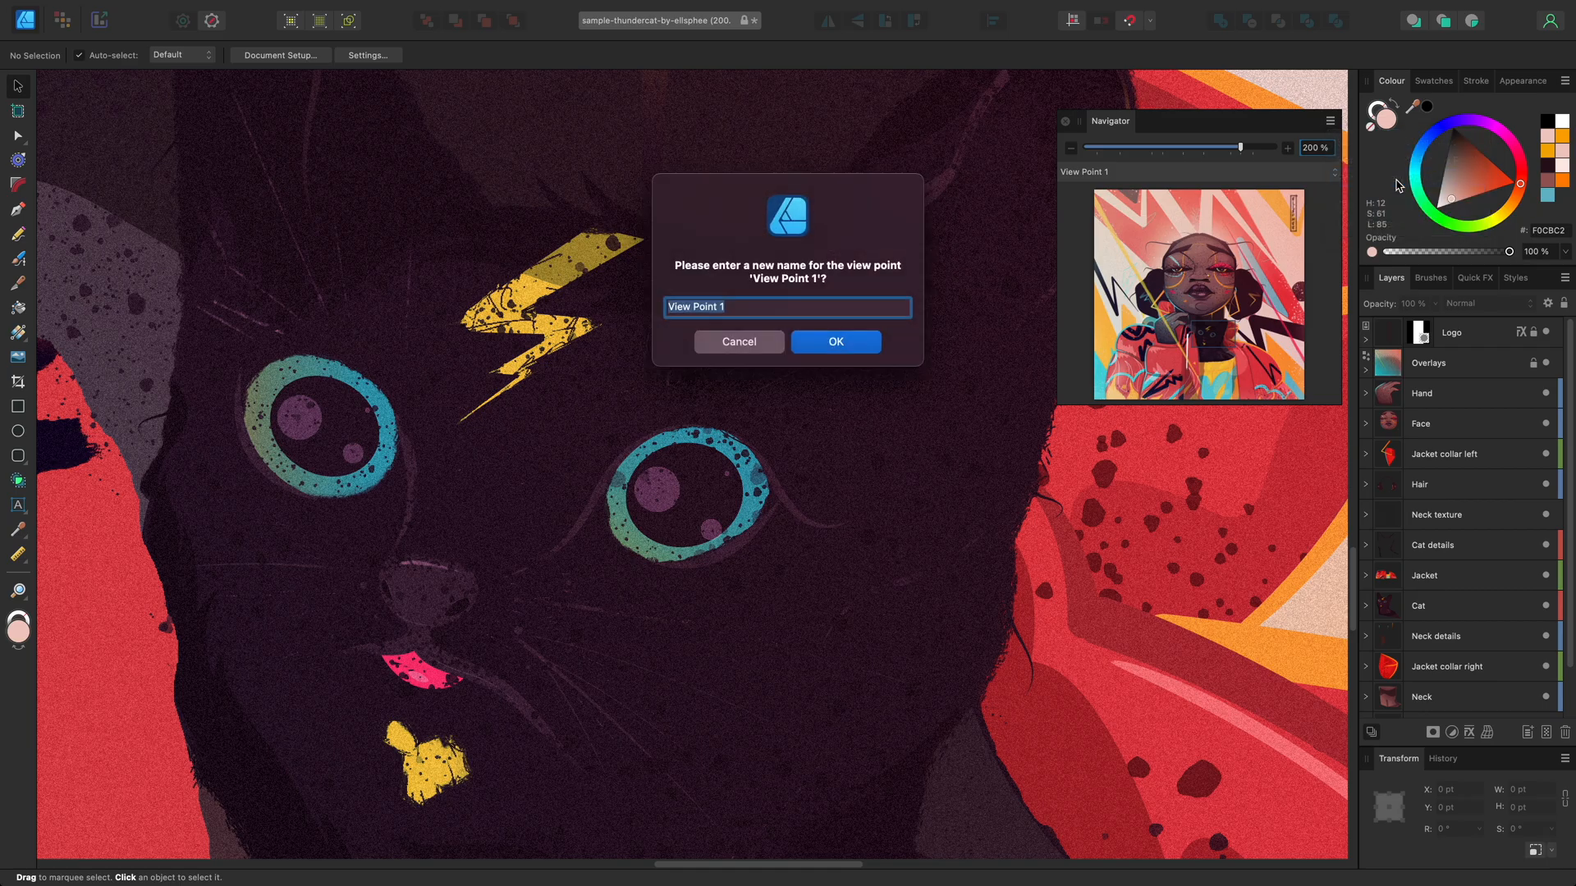
{"action": "type", "text": "Cat"}
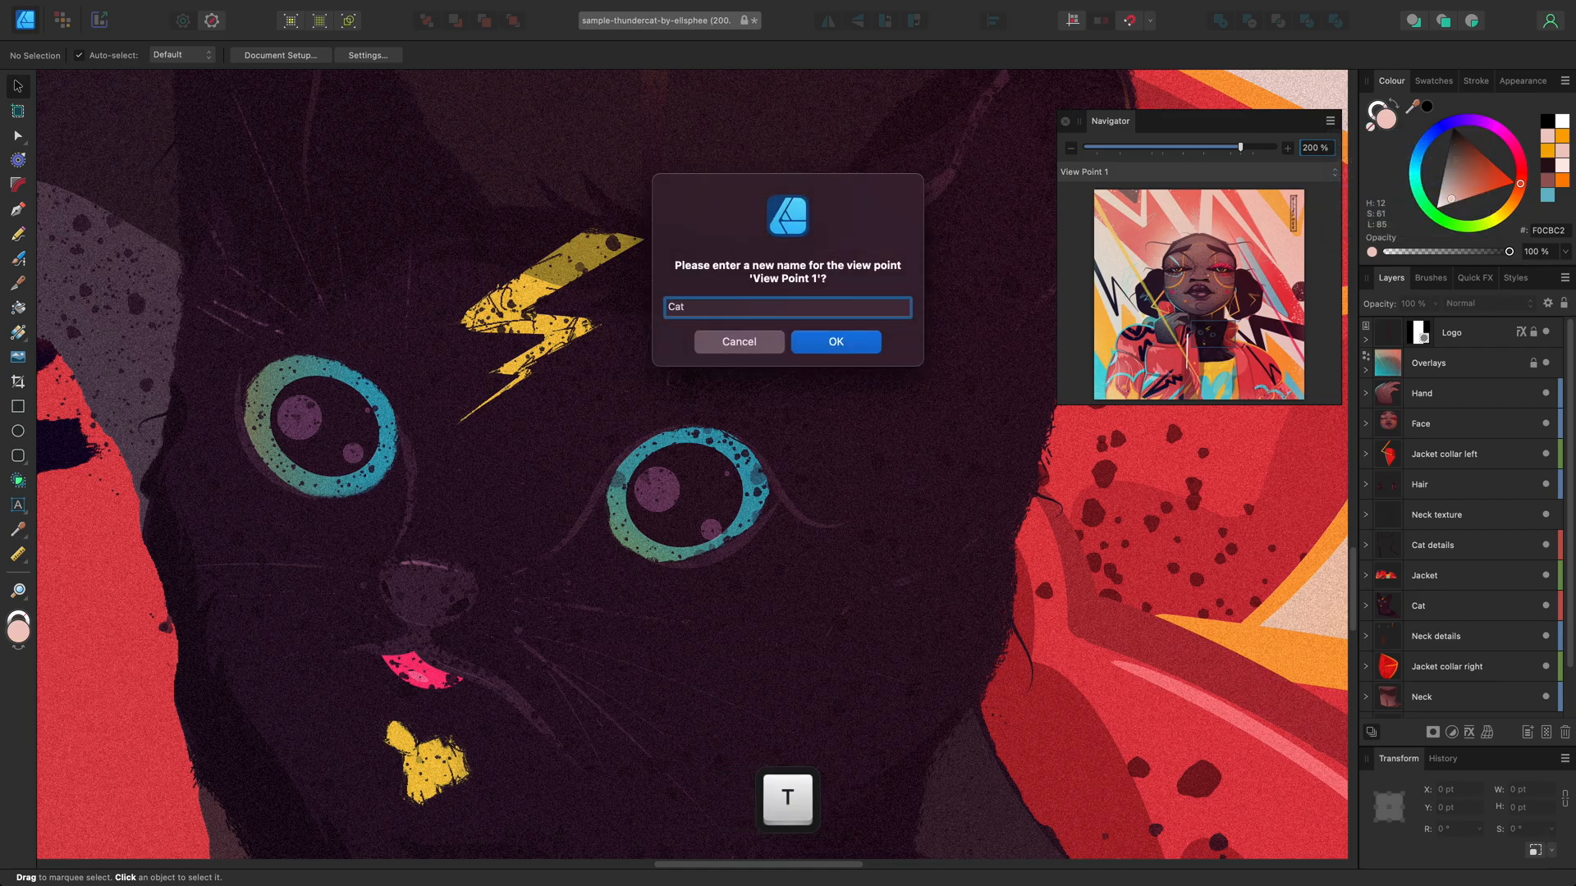
{"action": "left_click", "coordinate": [834, 341]}
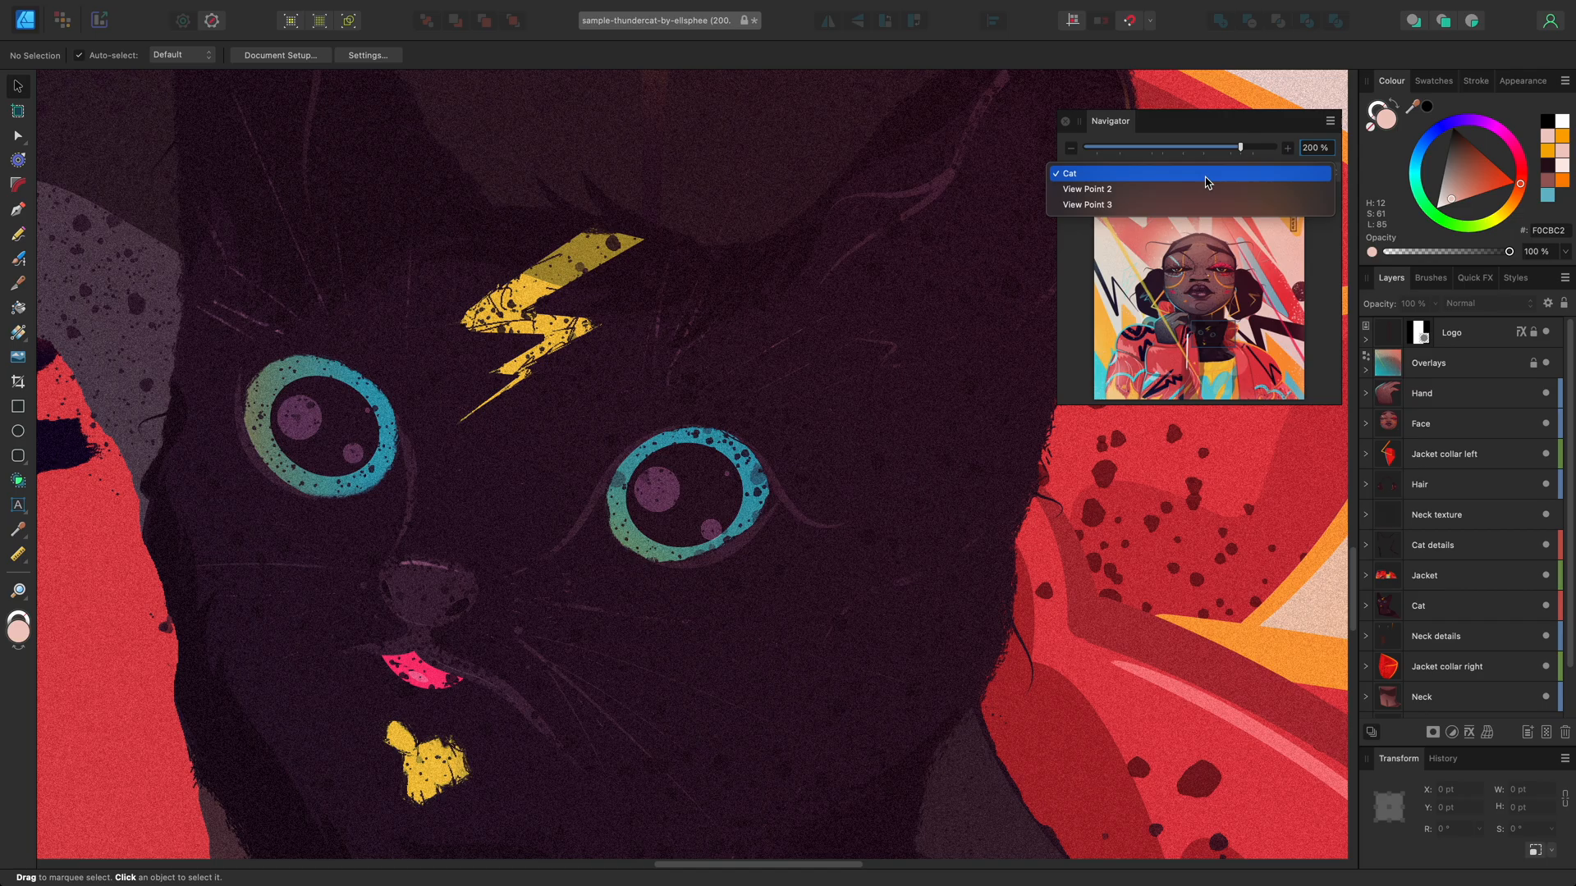
- Remove View Point 2, the eye close-up, from the saved view points
{"action": "left_click", "coordinate": [1087, 189]}
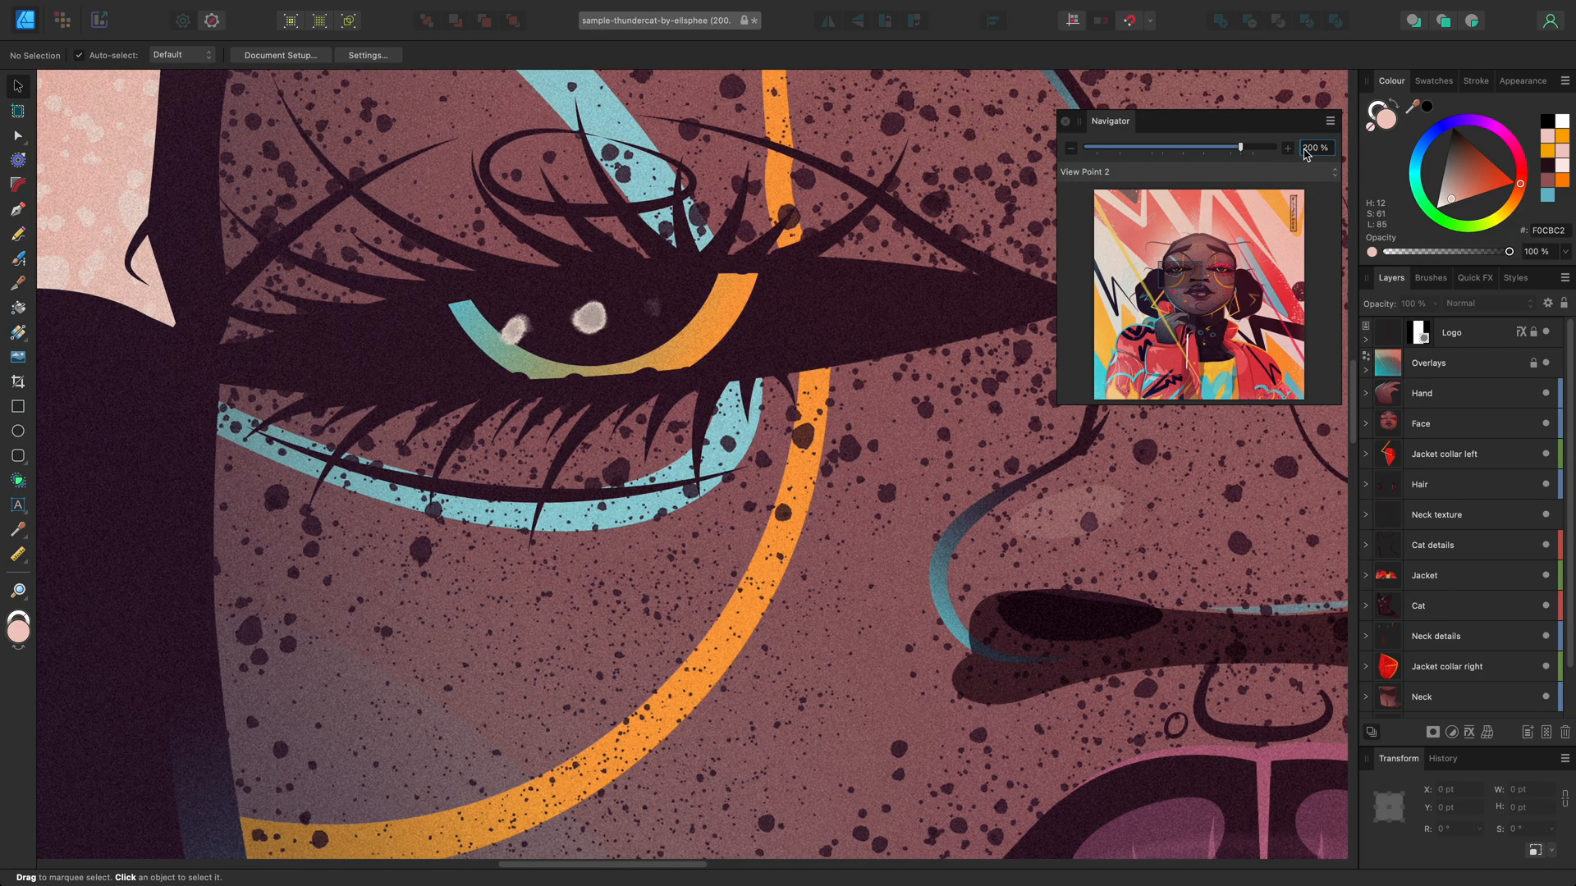
{"action": "left_click", "coordinate": [1328, 122]}
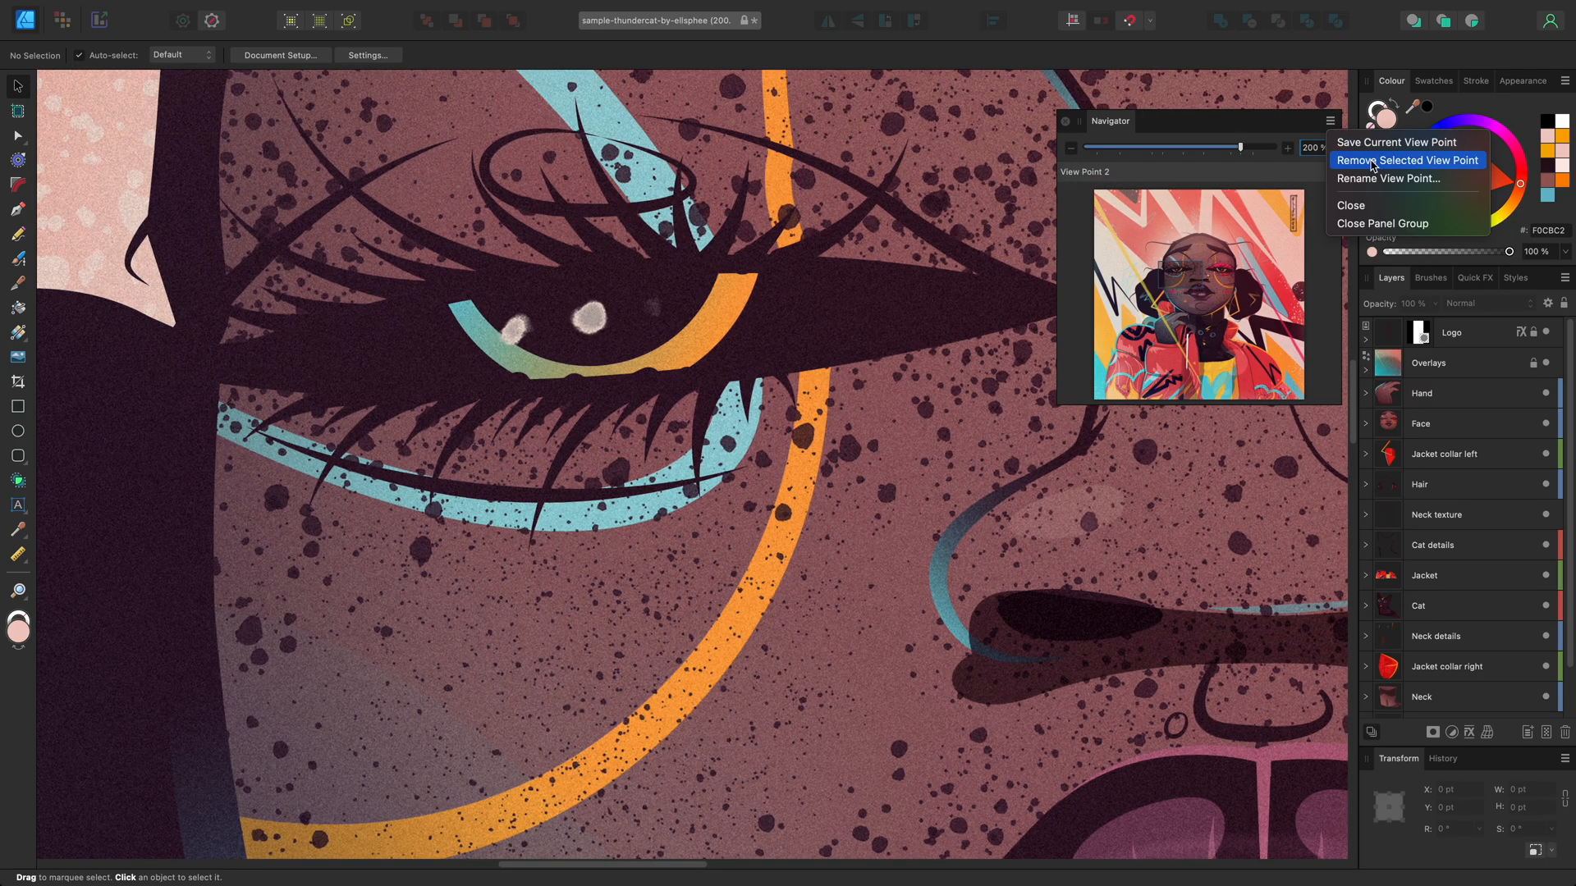
{"action": "left_click", "coordinate": [1407, 161]}
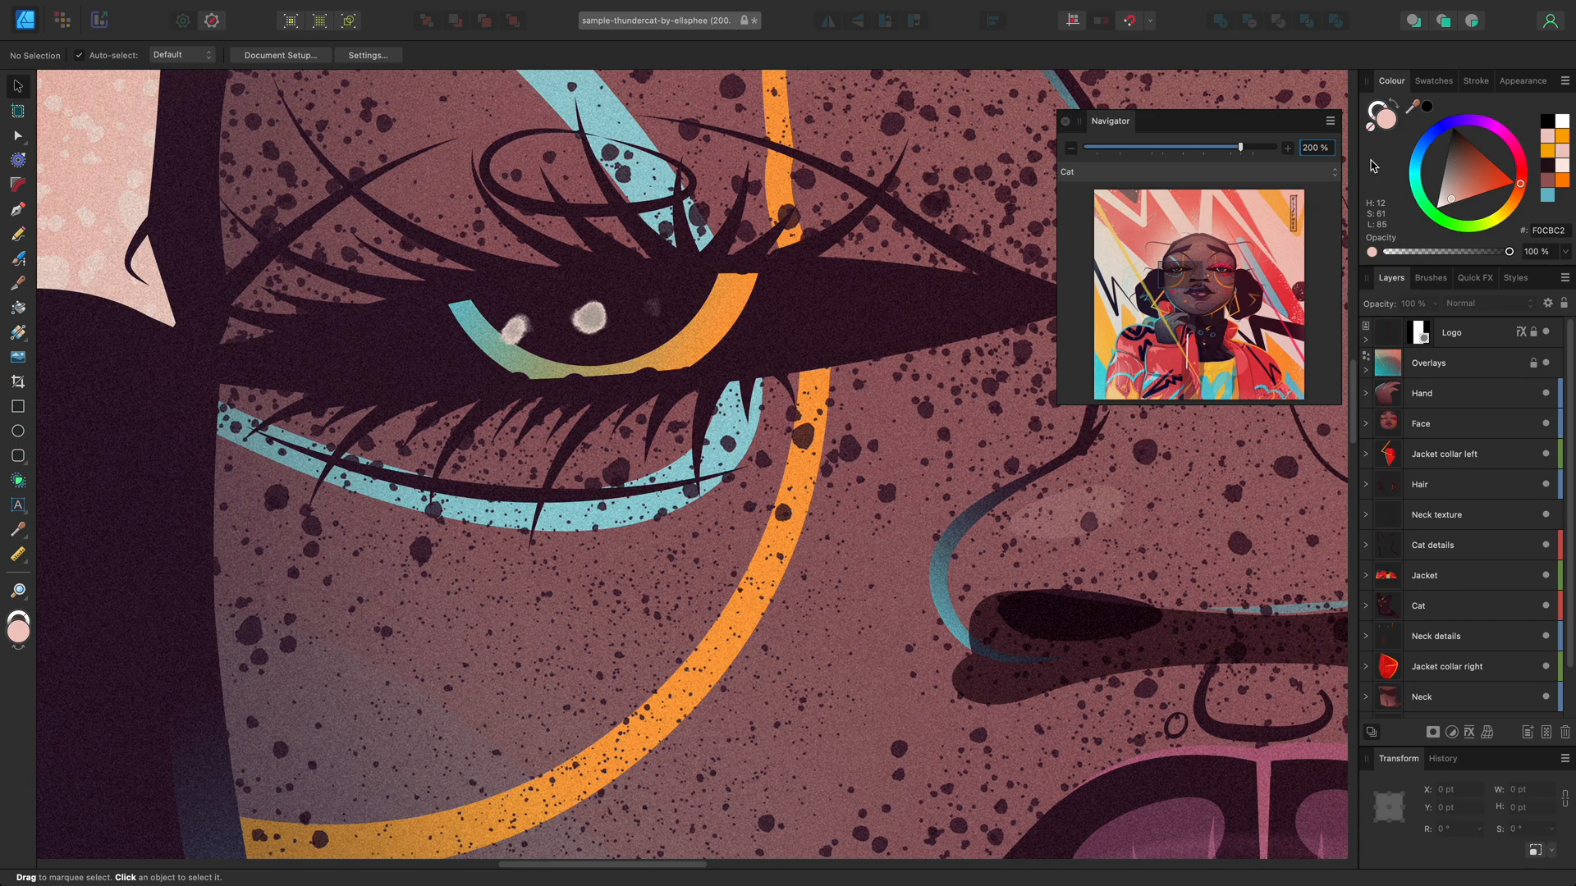
{"action": "mouse_move", "coordinate": [552, 6]}
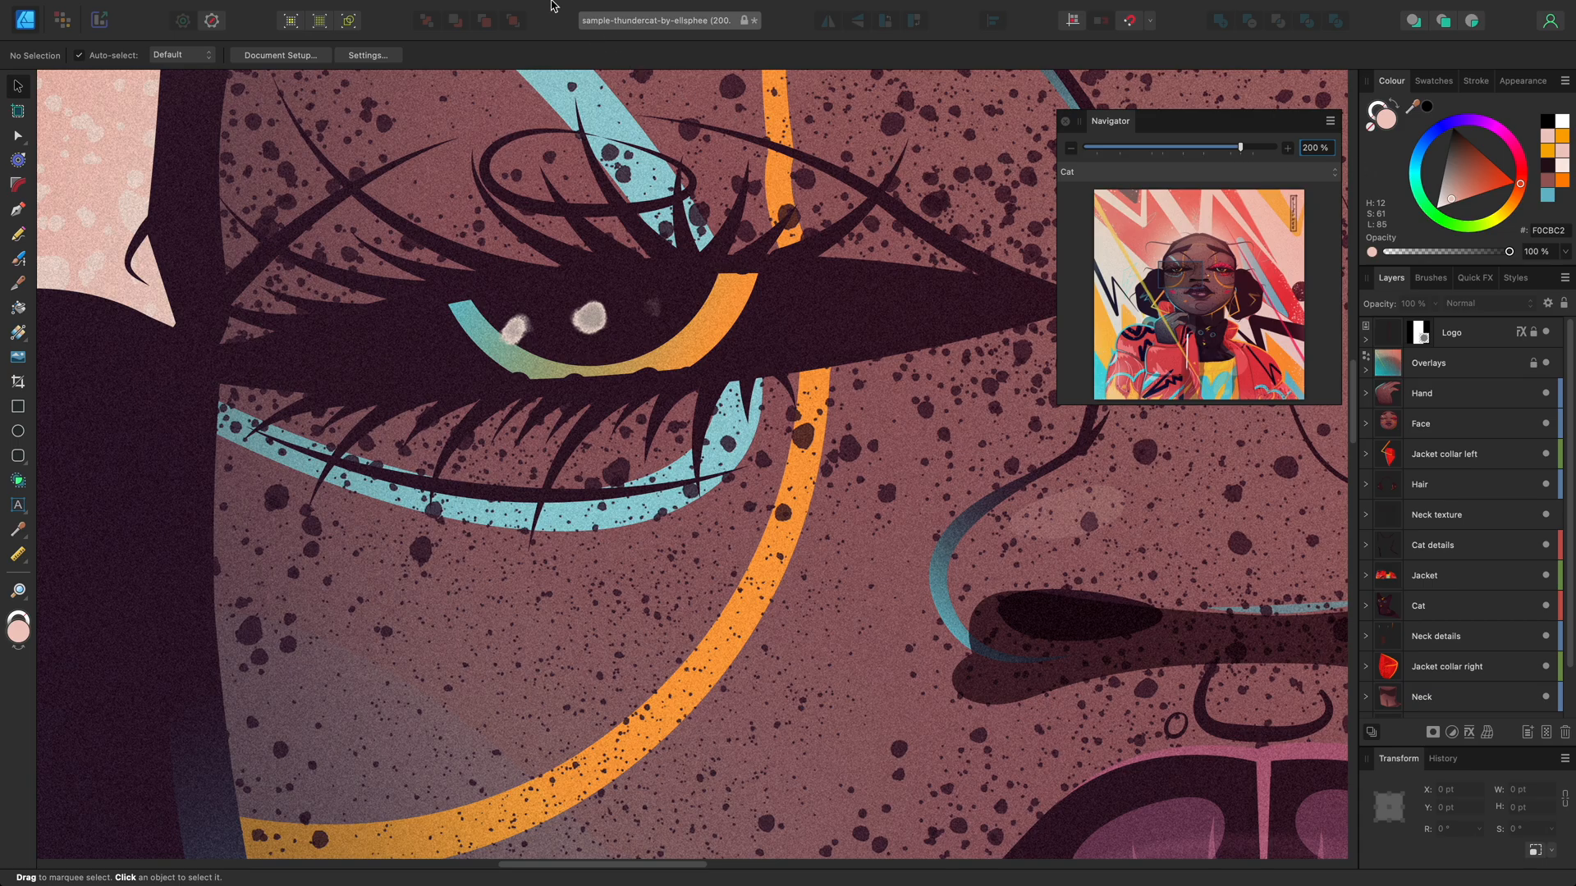
- Locate Move to Previous/Next View Point in the View menu, then head for the app menu
{"action": "left_click", "coordinate": [373, 10]}
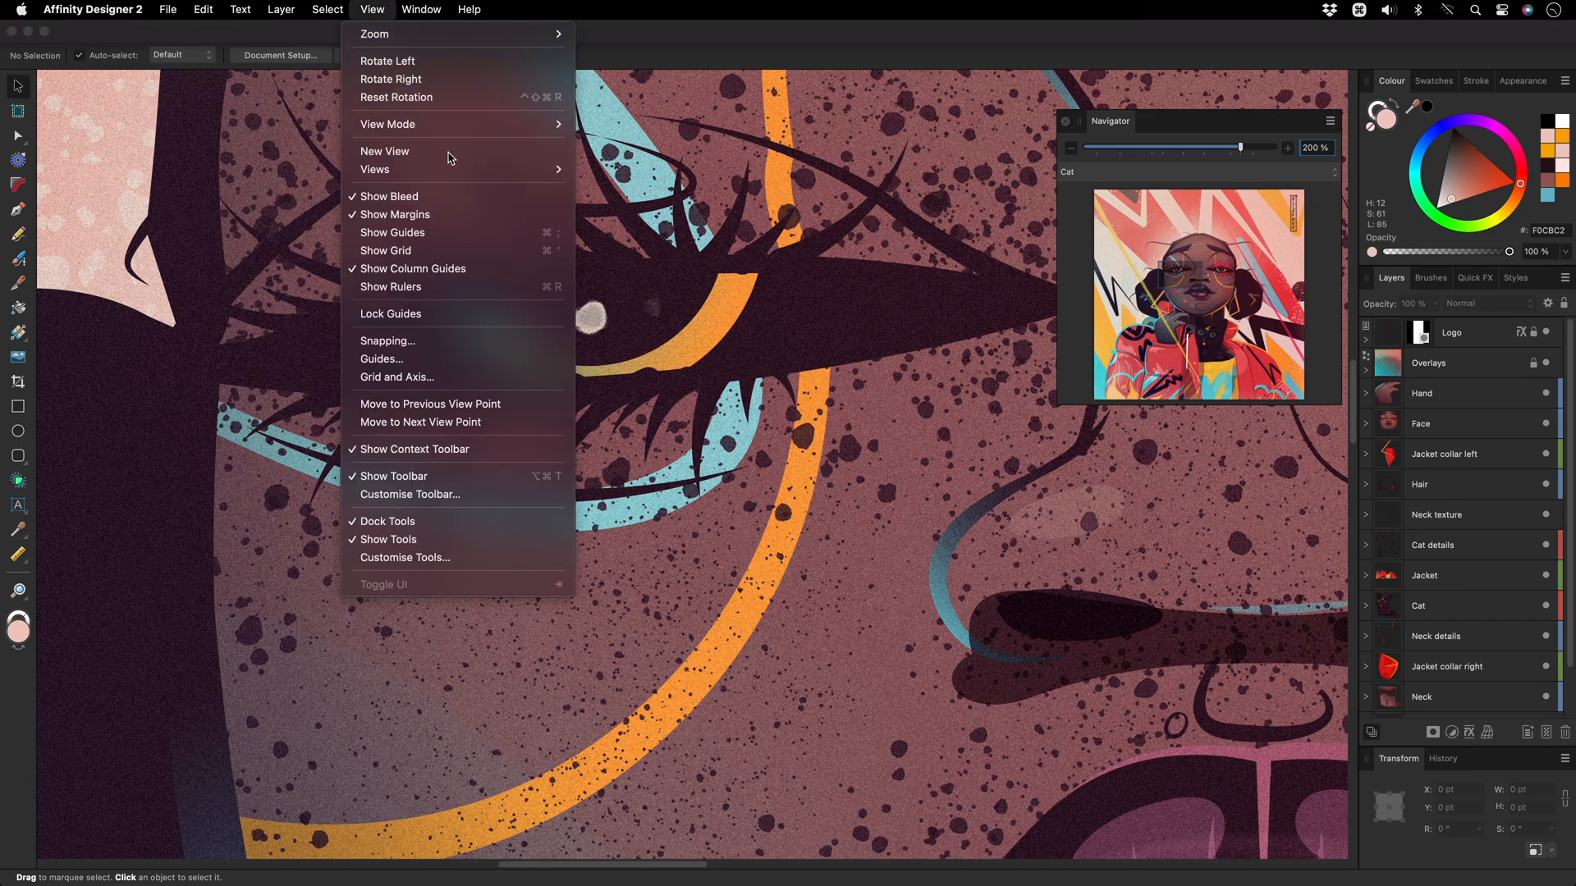
{"action": "mouse_move", "coordinate": [457, 422]}
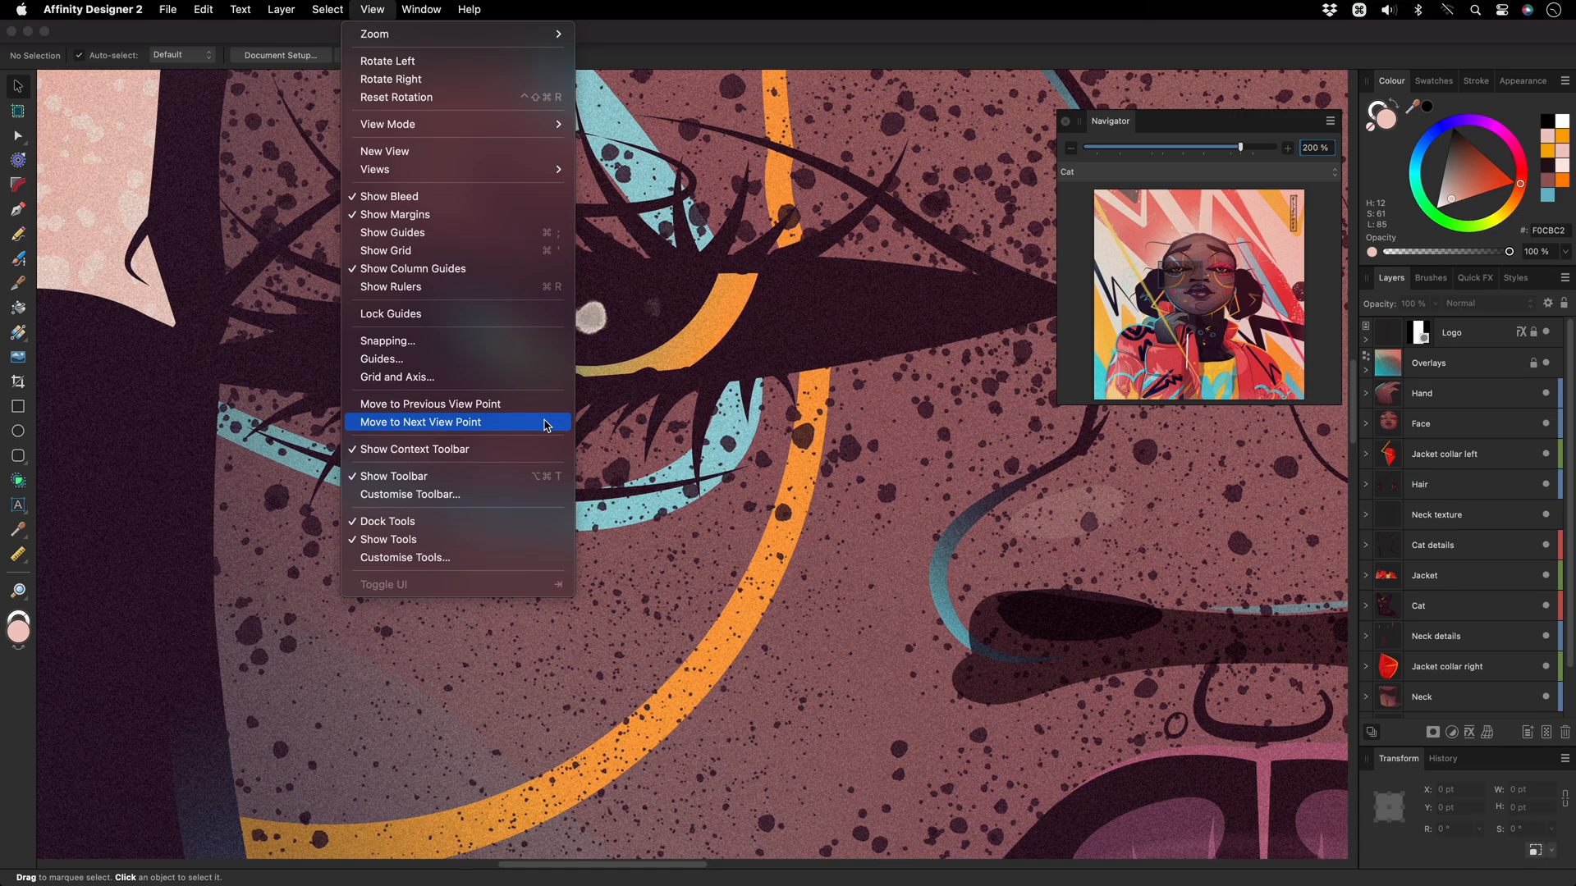
{"action": "left_click", "coordinate": [92, 10]}
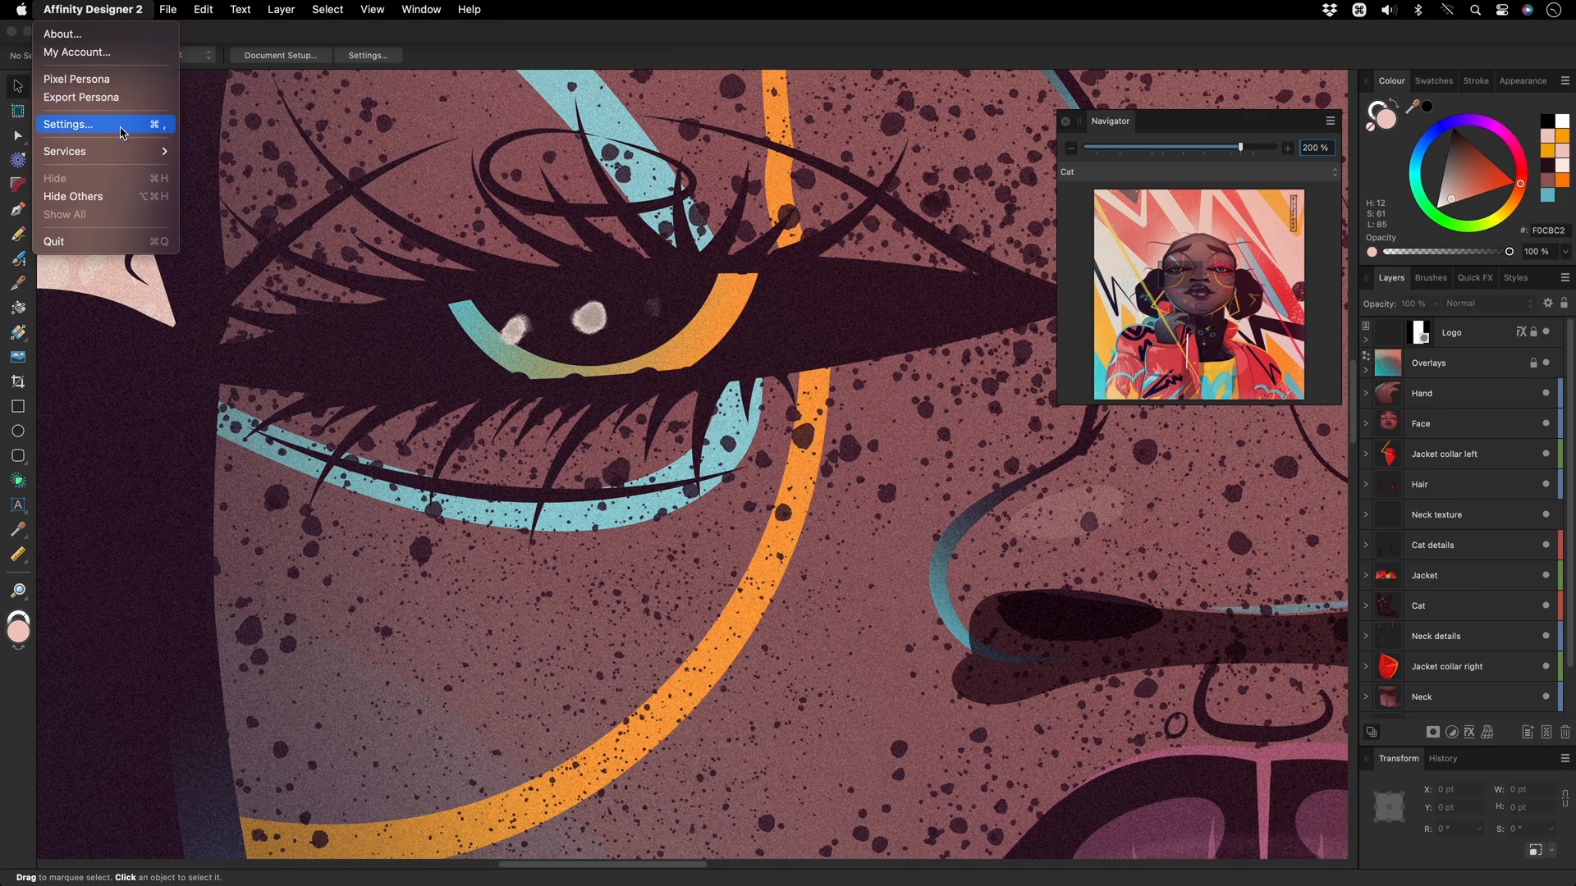
- Show the Shortcuts settings filtered to the View command group
{"action": "left_click", "coordinate": [69, 123]}
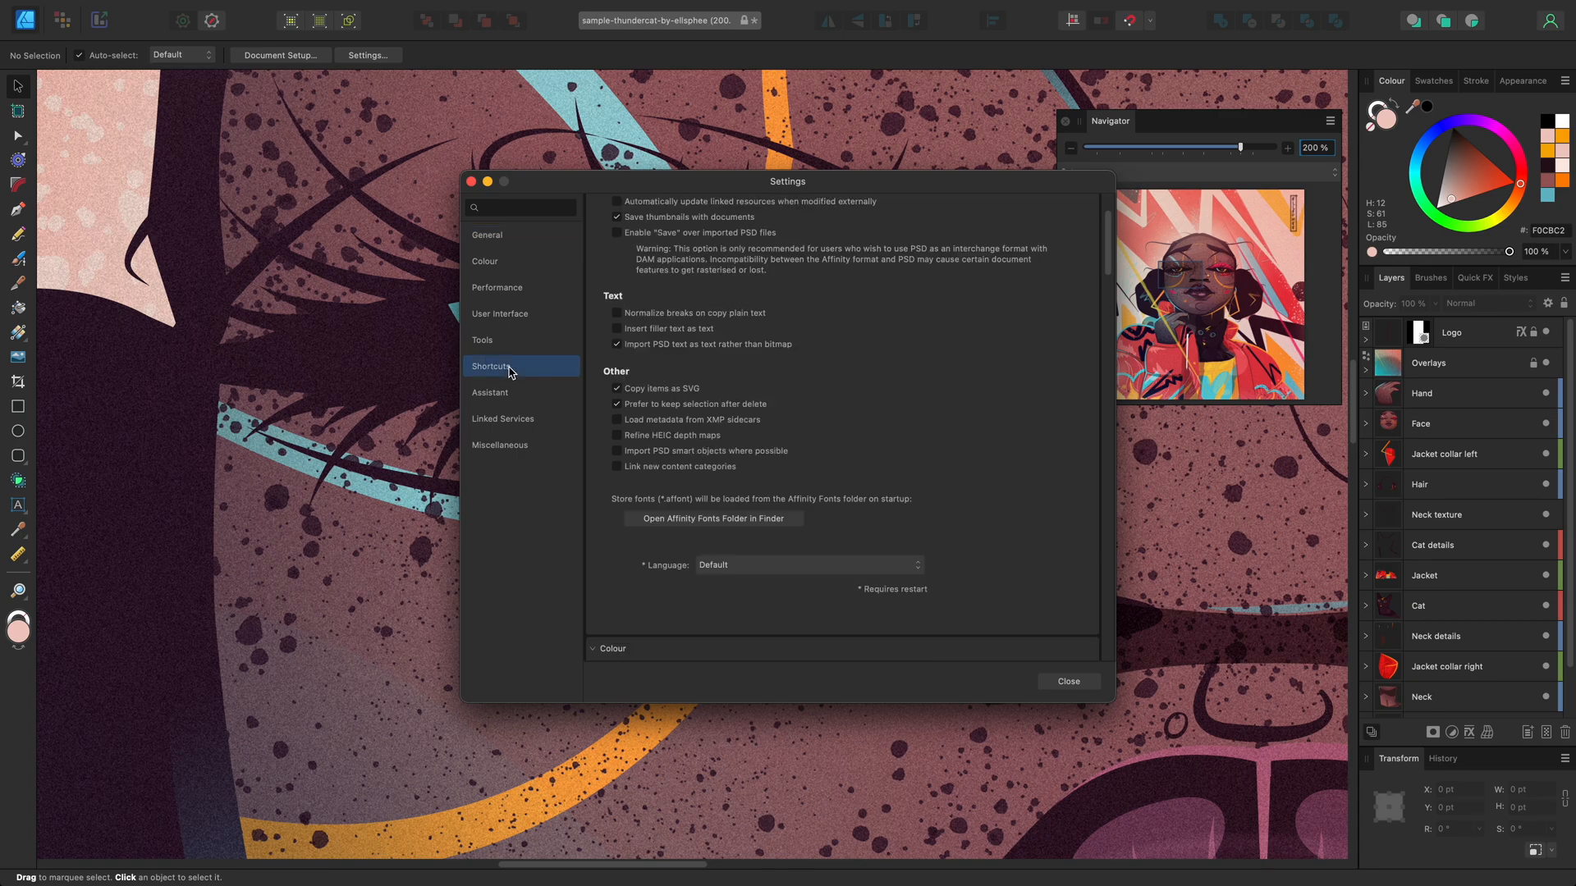
{"action": "left_click", "coordinate": [491, 366]}
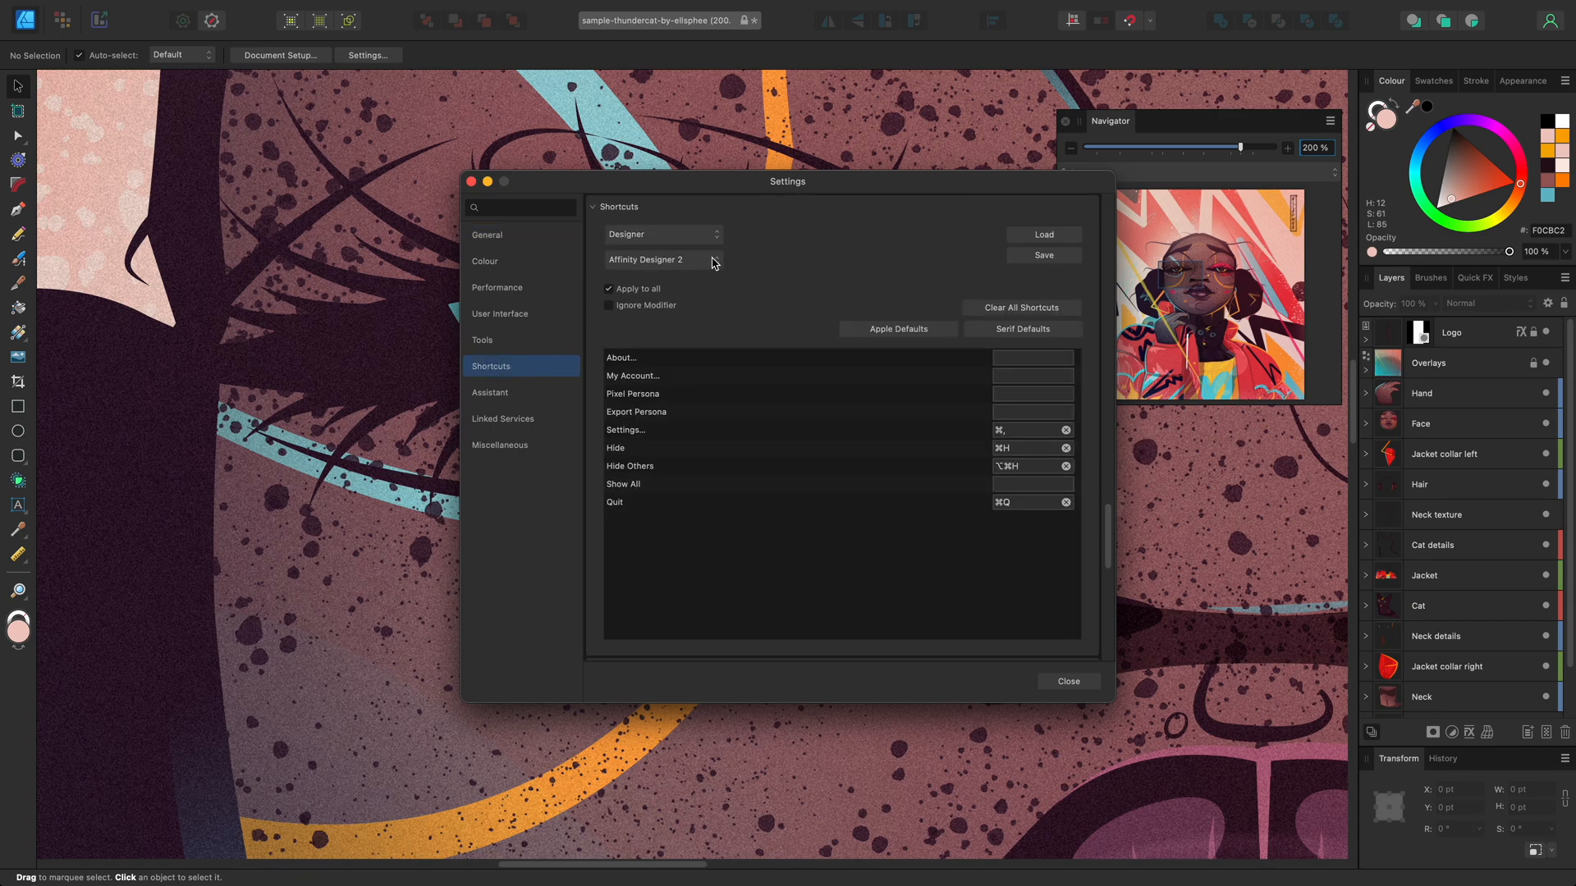
{"action": "left_click", "coordinate": [662, 261]}
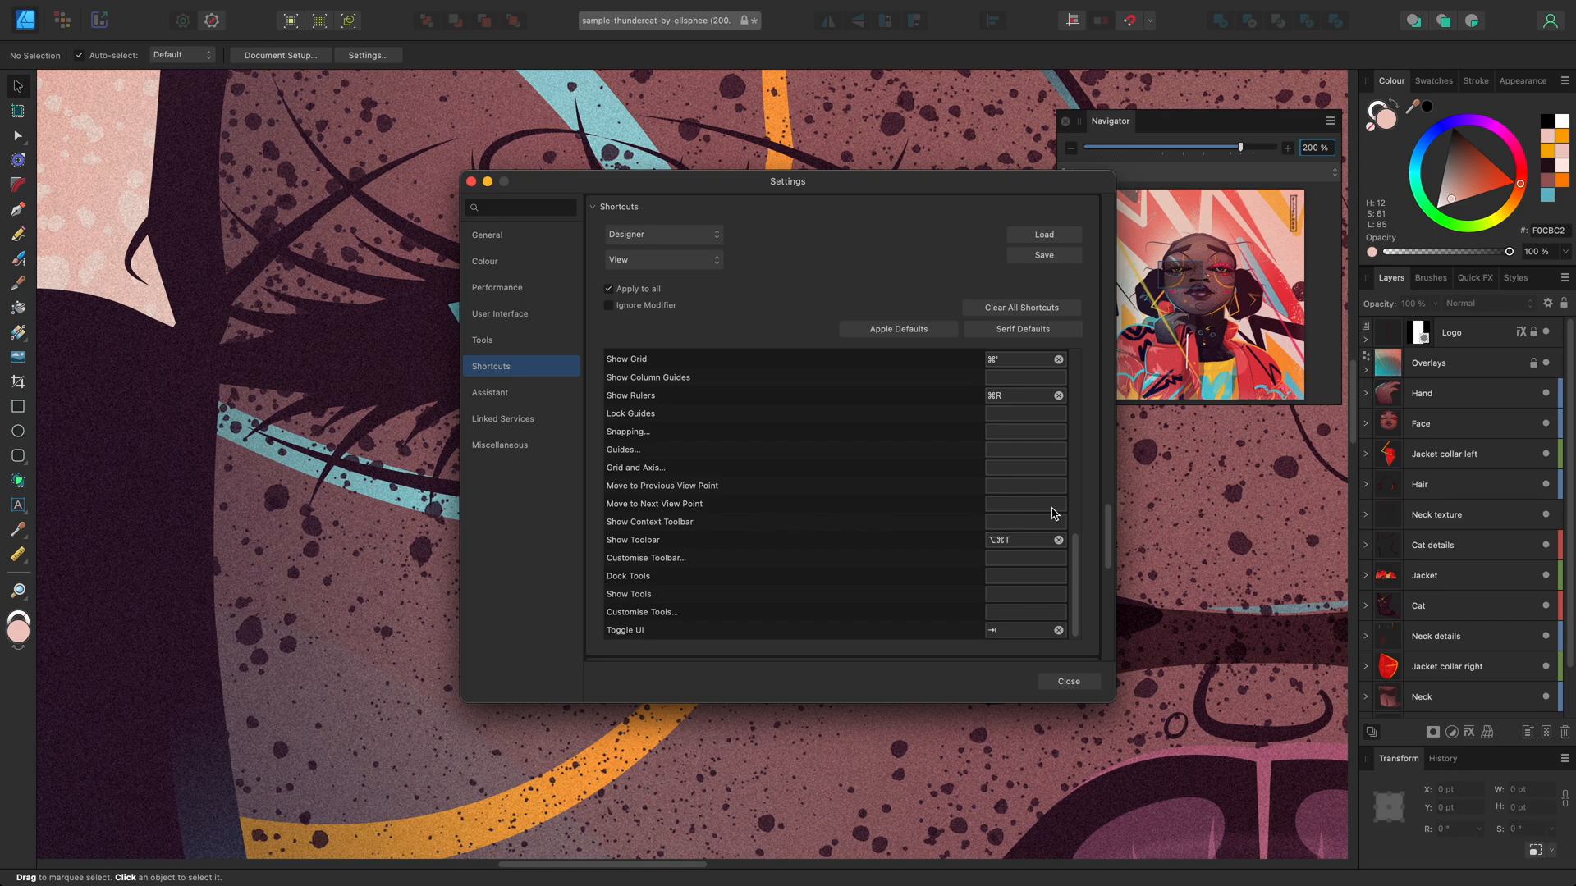
- Assign ⌥Z to Move to Next View Point and ⌥A to Move to Previous, then close settings
{"action": "left_click", "coordinate": [1024, 504]}
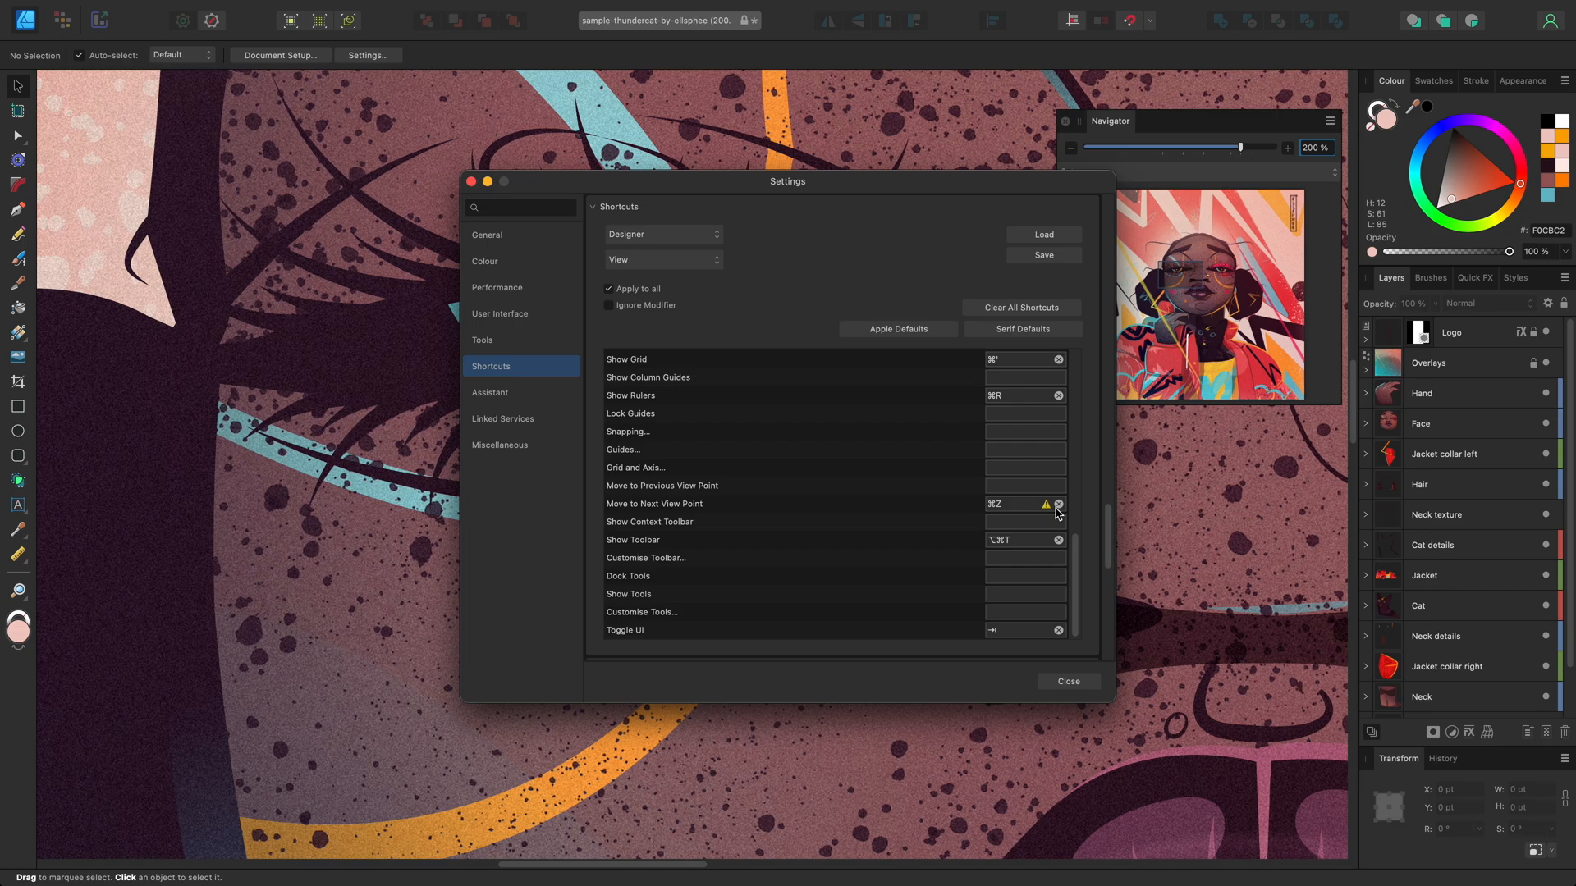
{"action": "mouse_move", "coordinate": [1052, 512]}
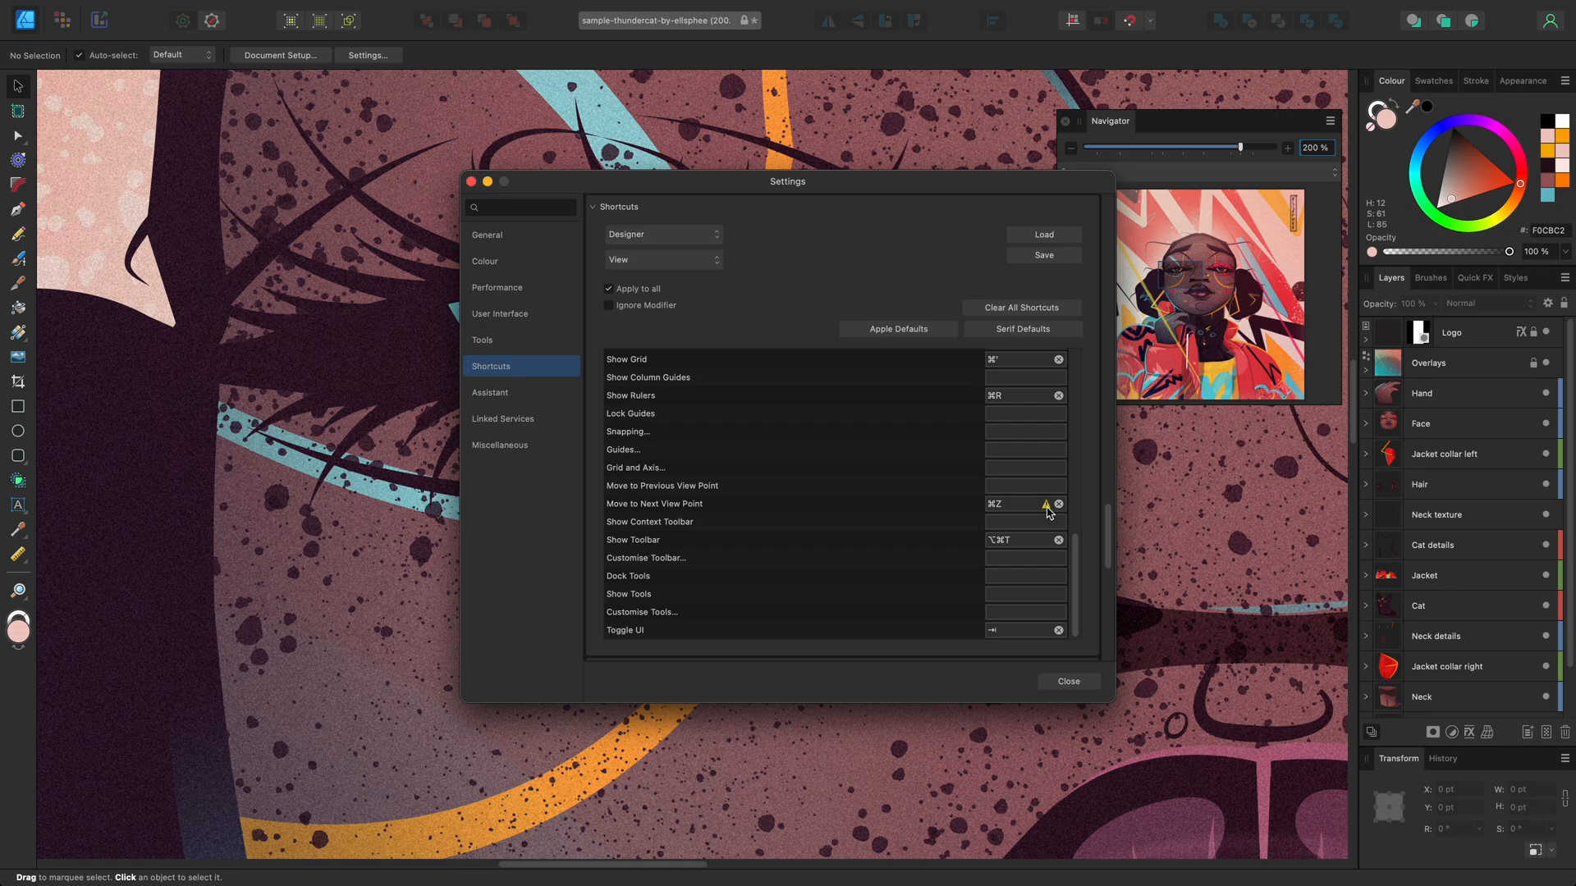
{"action": "mouse_move", "coordinate": [1046, 506]}
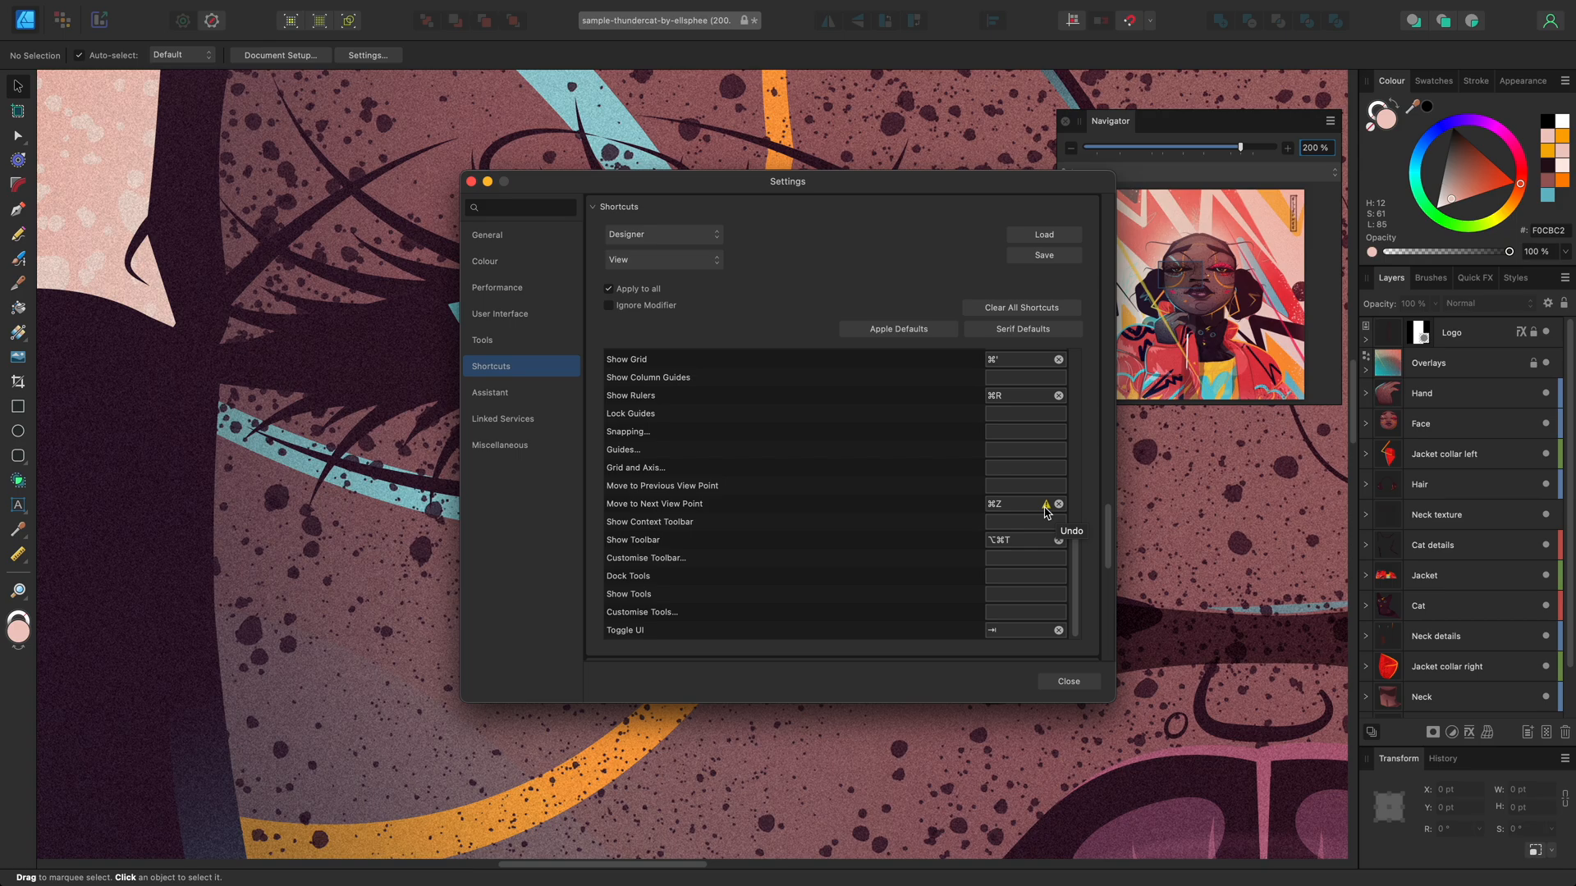
{"action": "left_click", "coordinate": [1019, 504]}
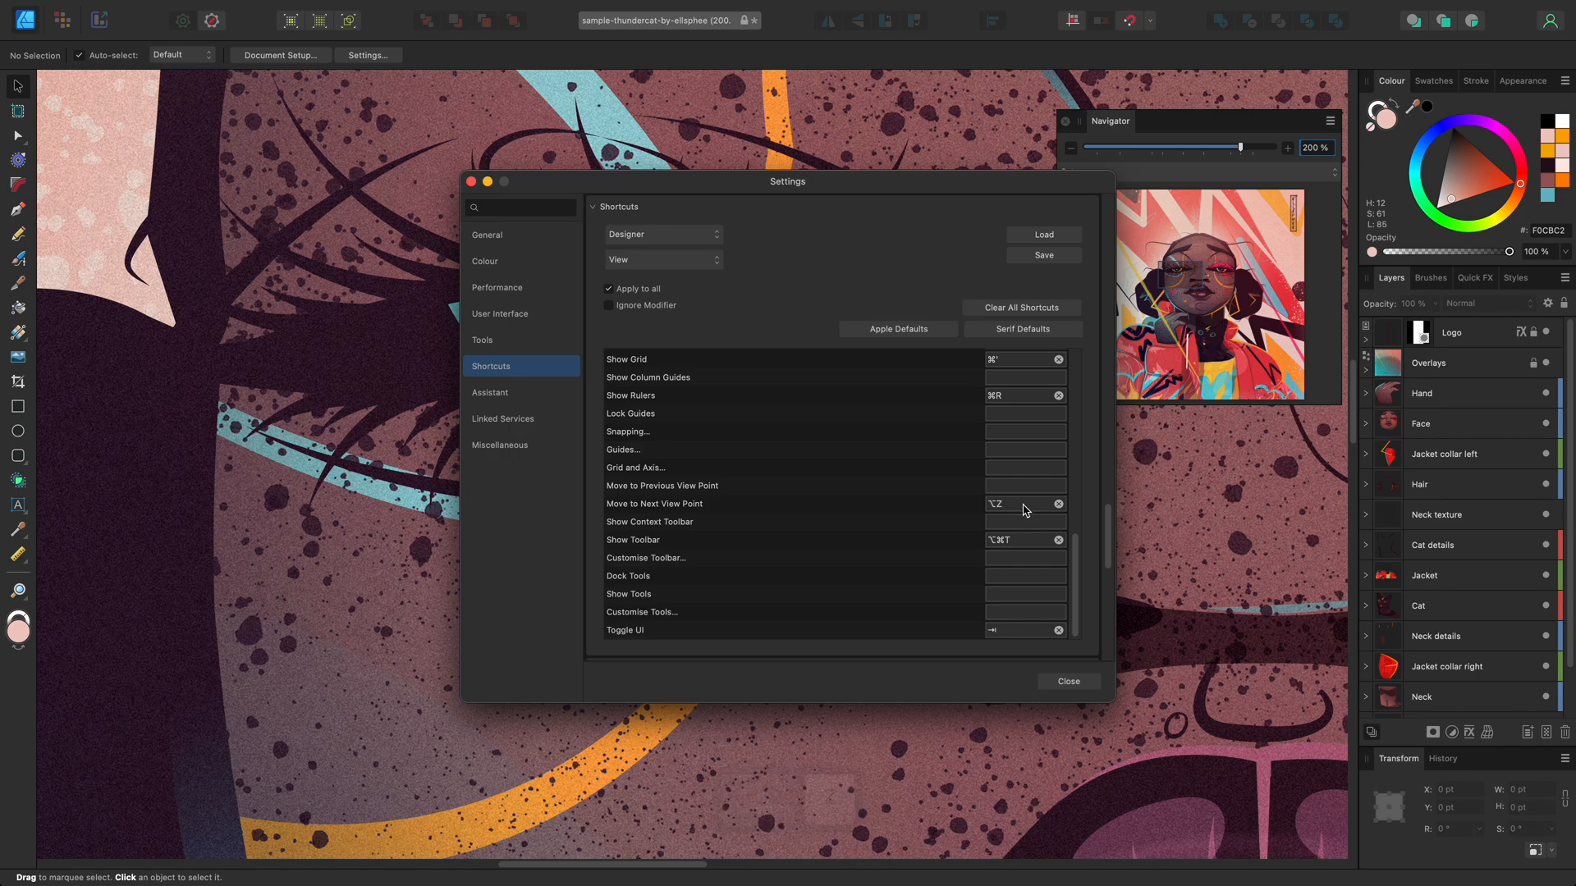
{"action": "type", "text": "⌥A"}
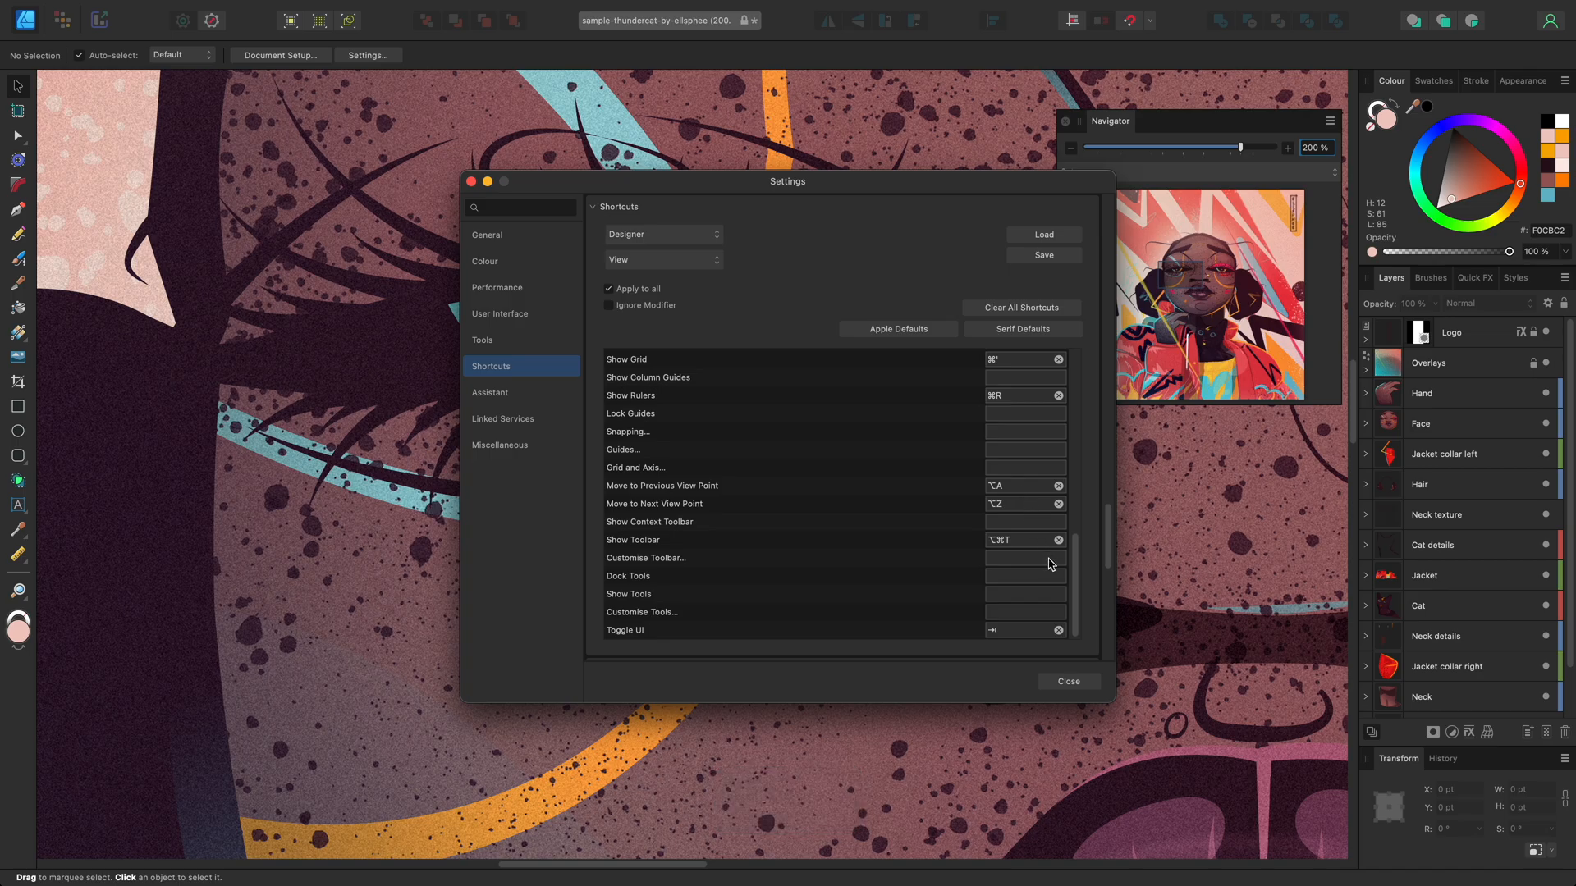
{"action": "left_click", "coordinate": [1069, 682]}
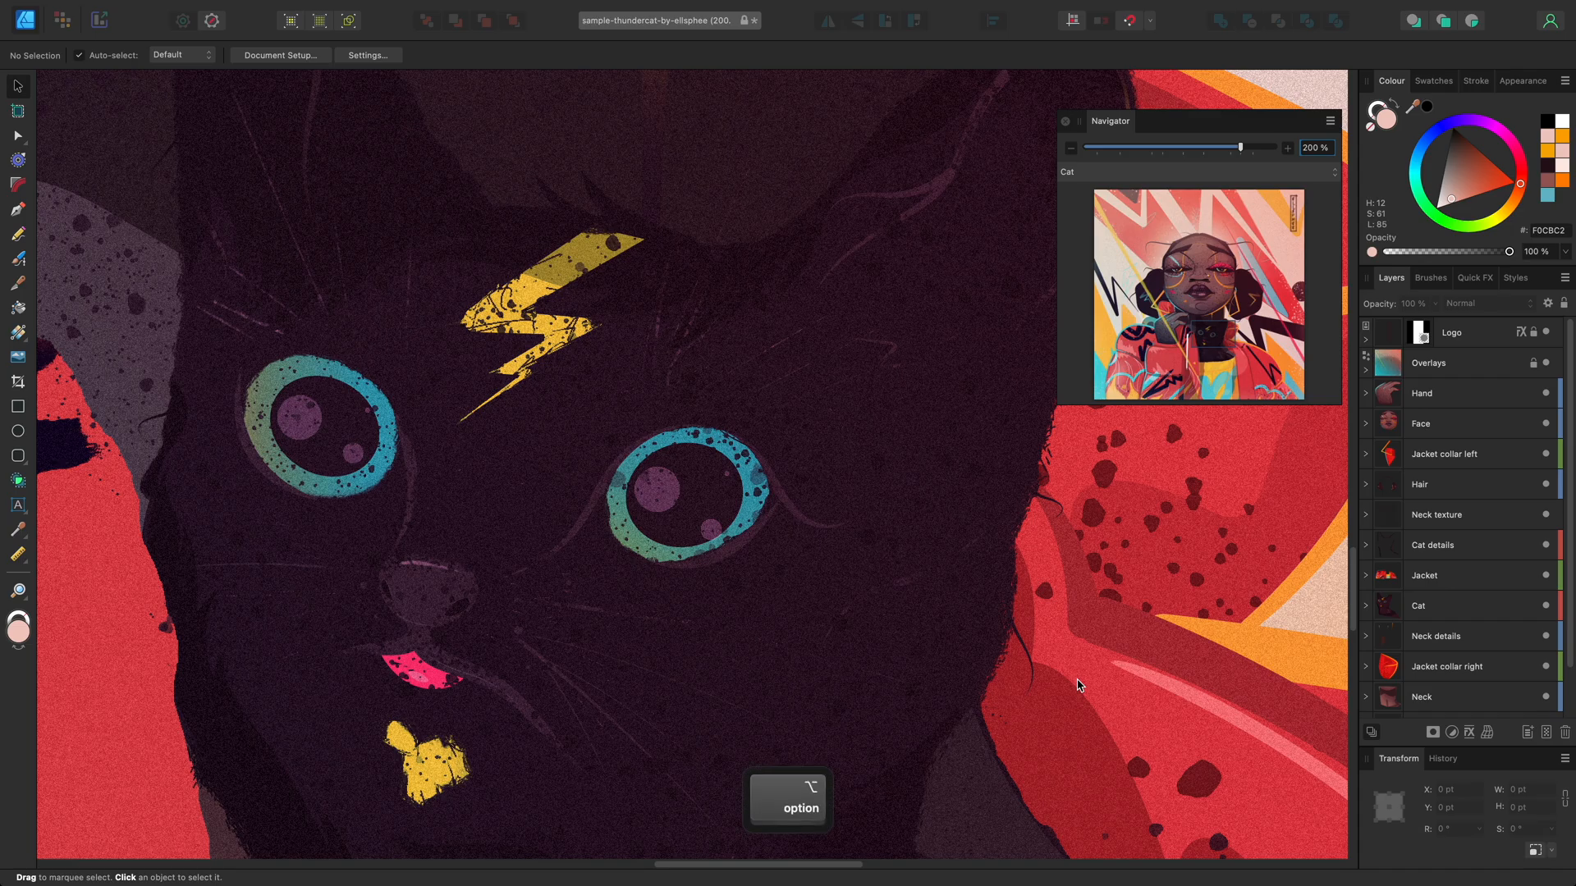
- Jump back to the Cat view point by shortcut and verify the View menu lists ⌥A/⌥Z
{"action": "key", "text": "z"}
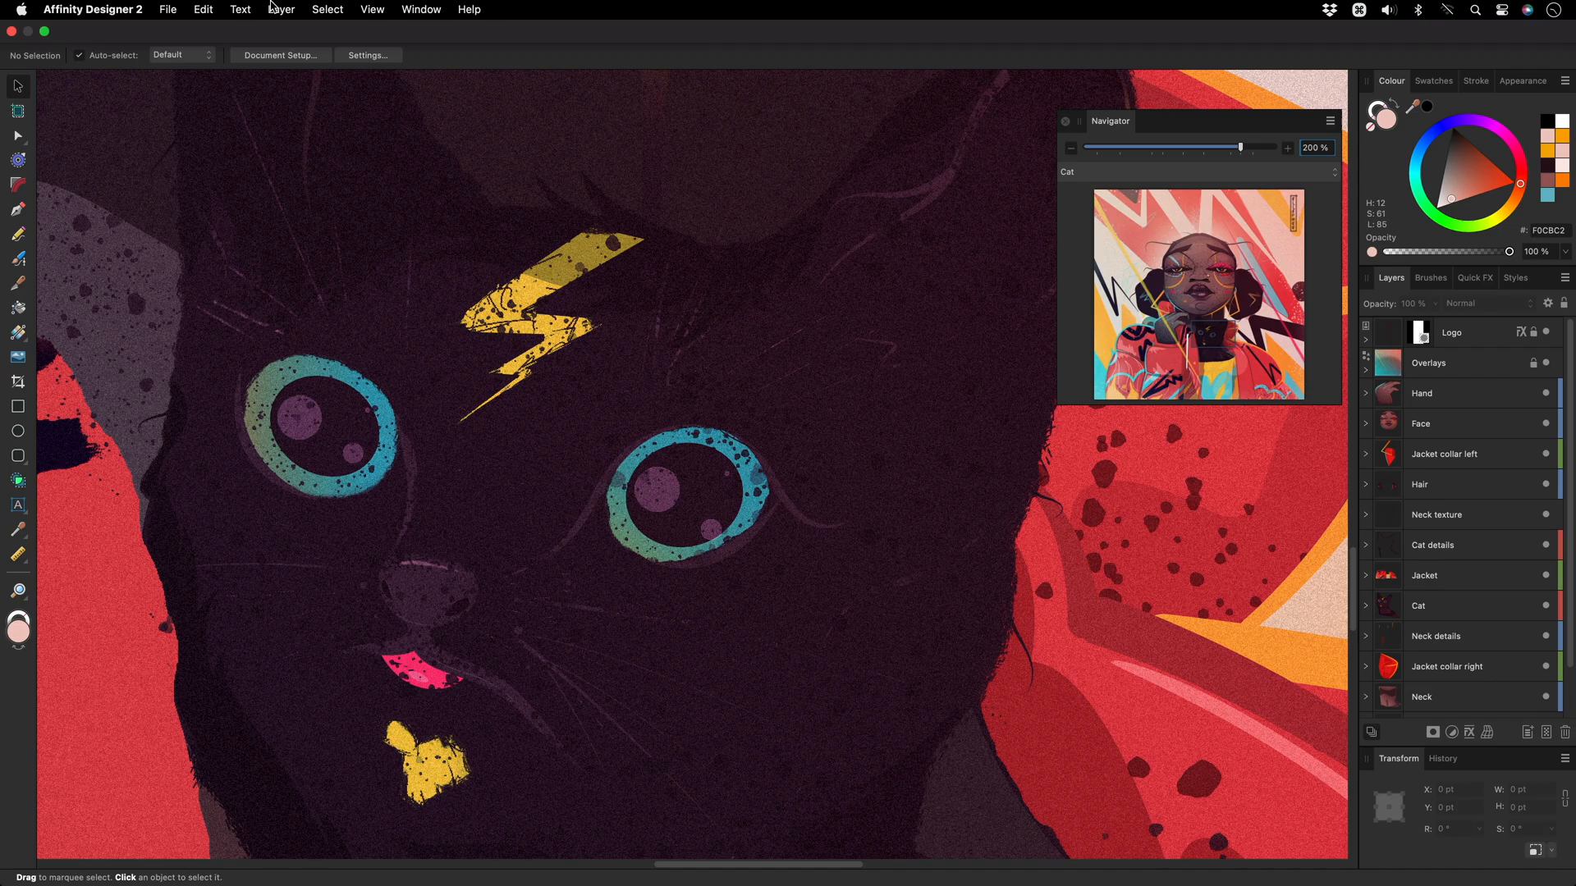
{"action": "left_click", "coordinate": [373, 10]}
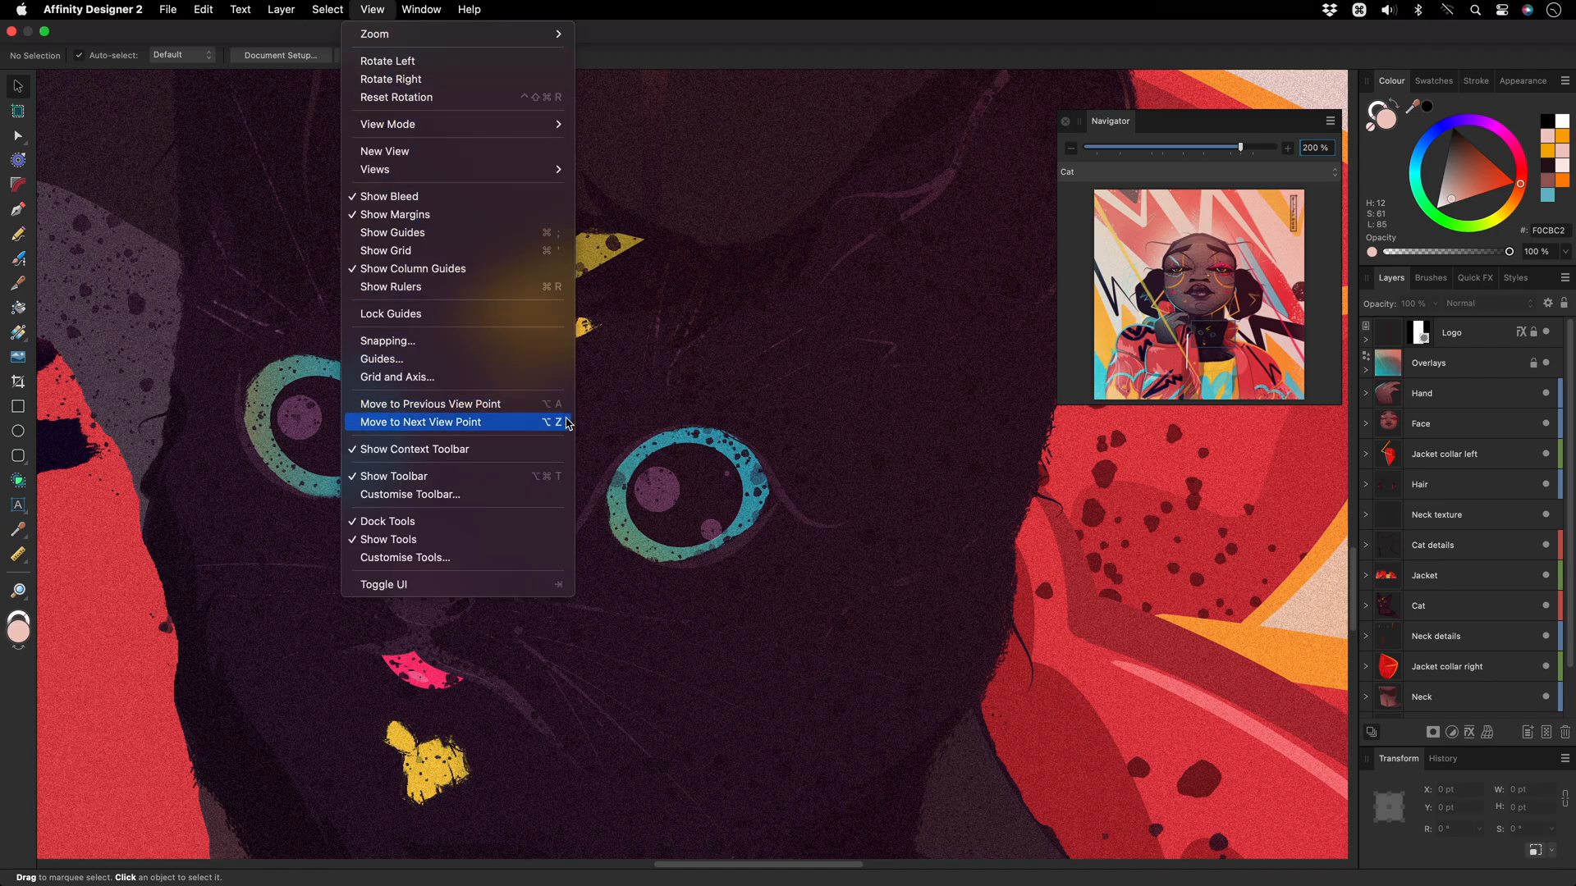
{"action": "mouse_move", "coordinate": [566, 429]}
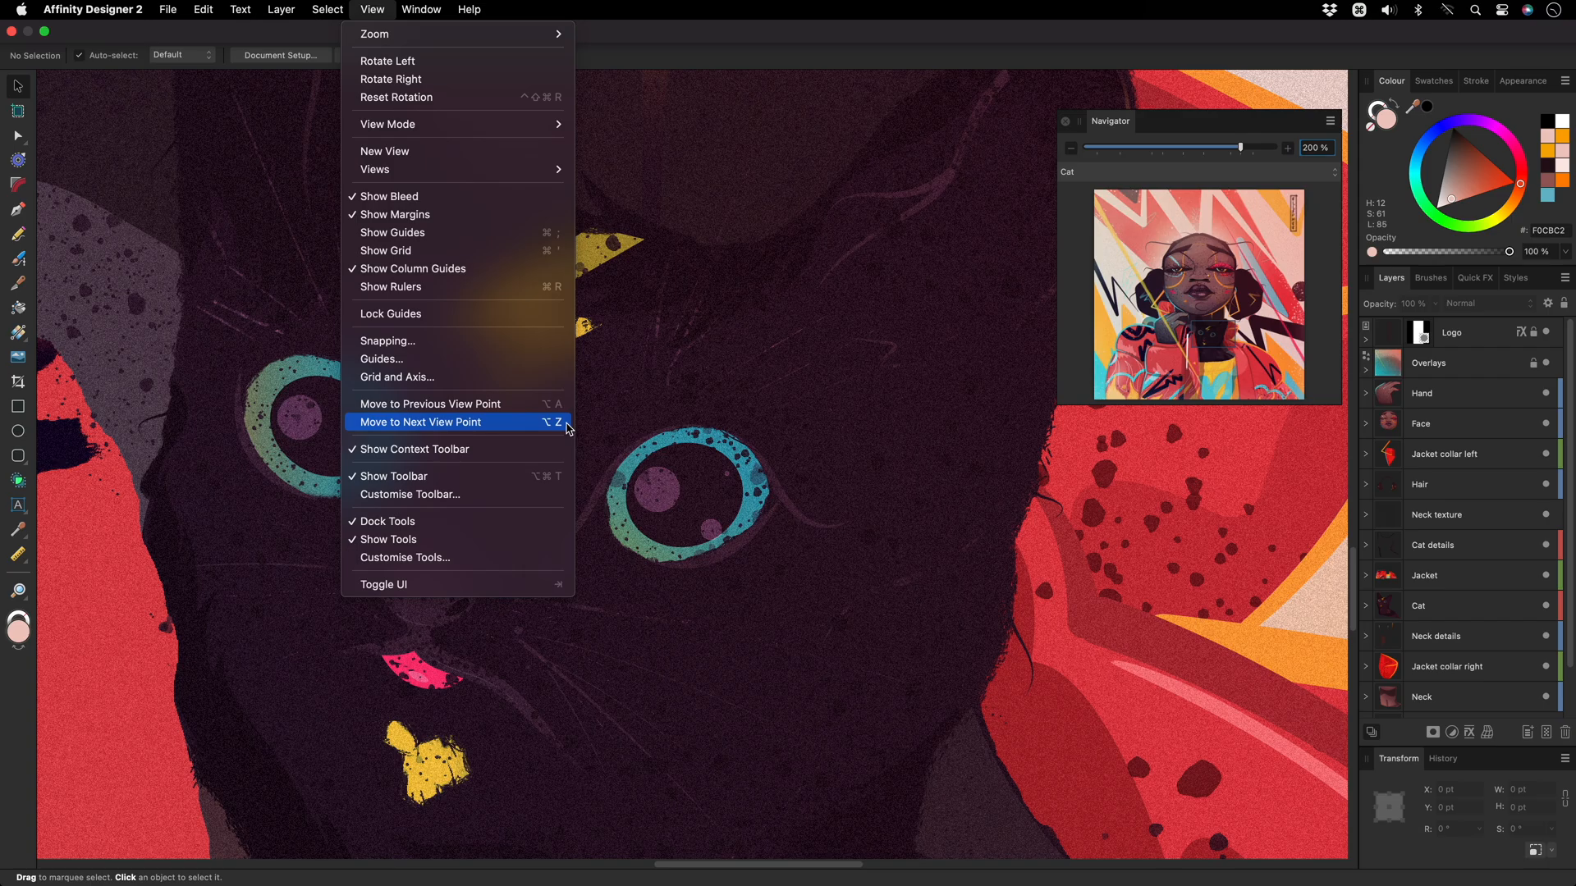